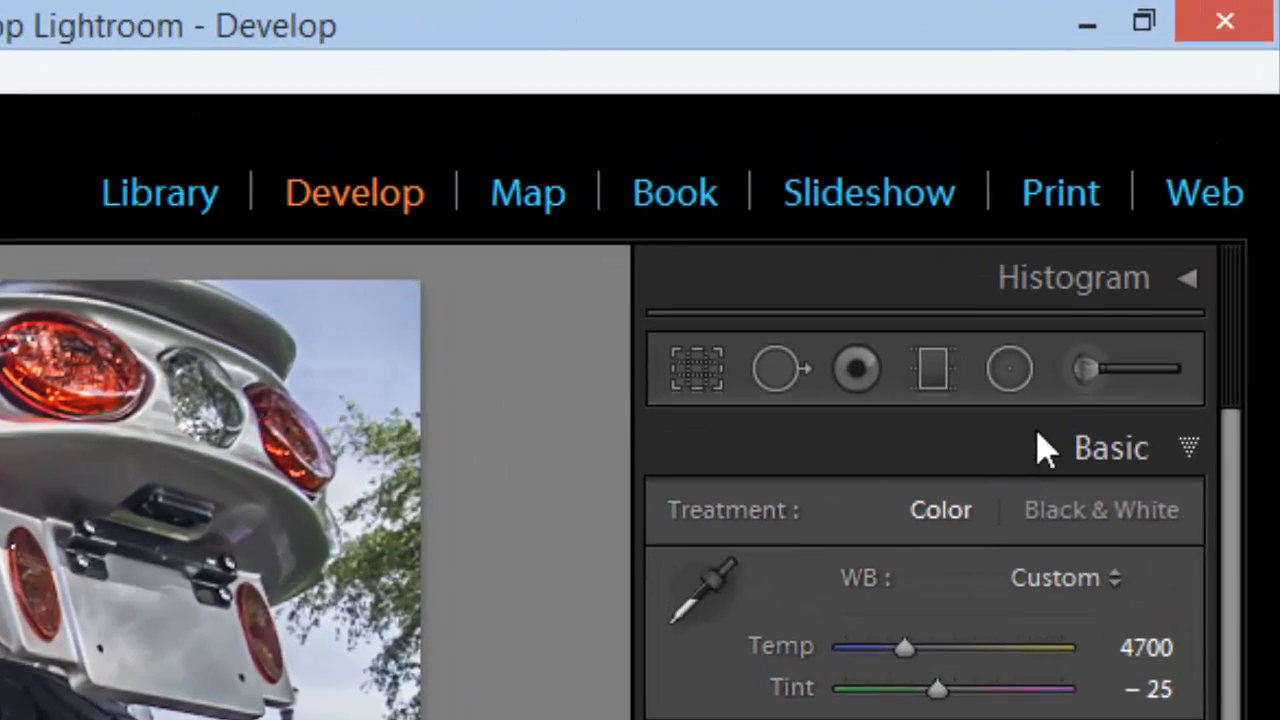
{"action": "mouse_move", "coordinate": [1088, 368]}
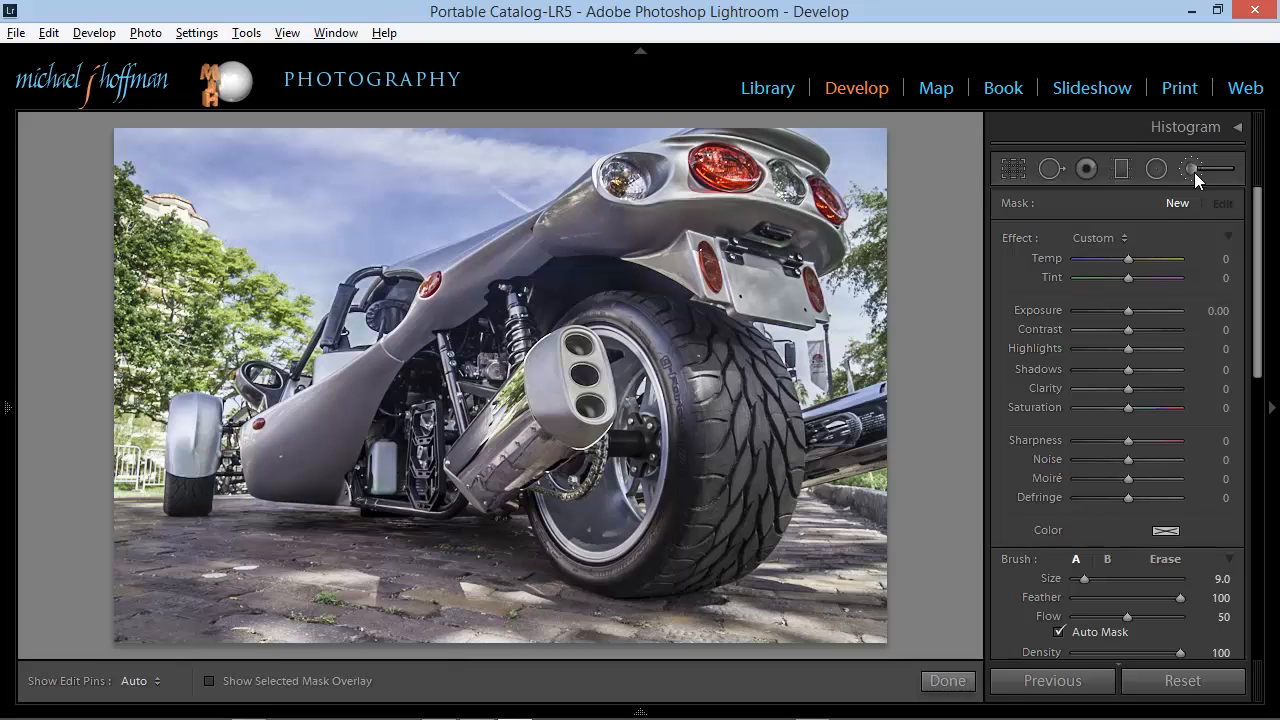
{"action": "mouse_move", "coordinate": [1130, 318]}
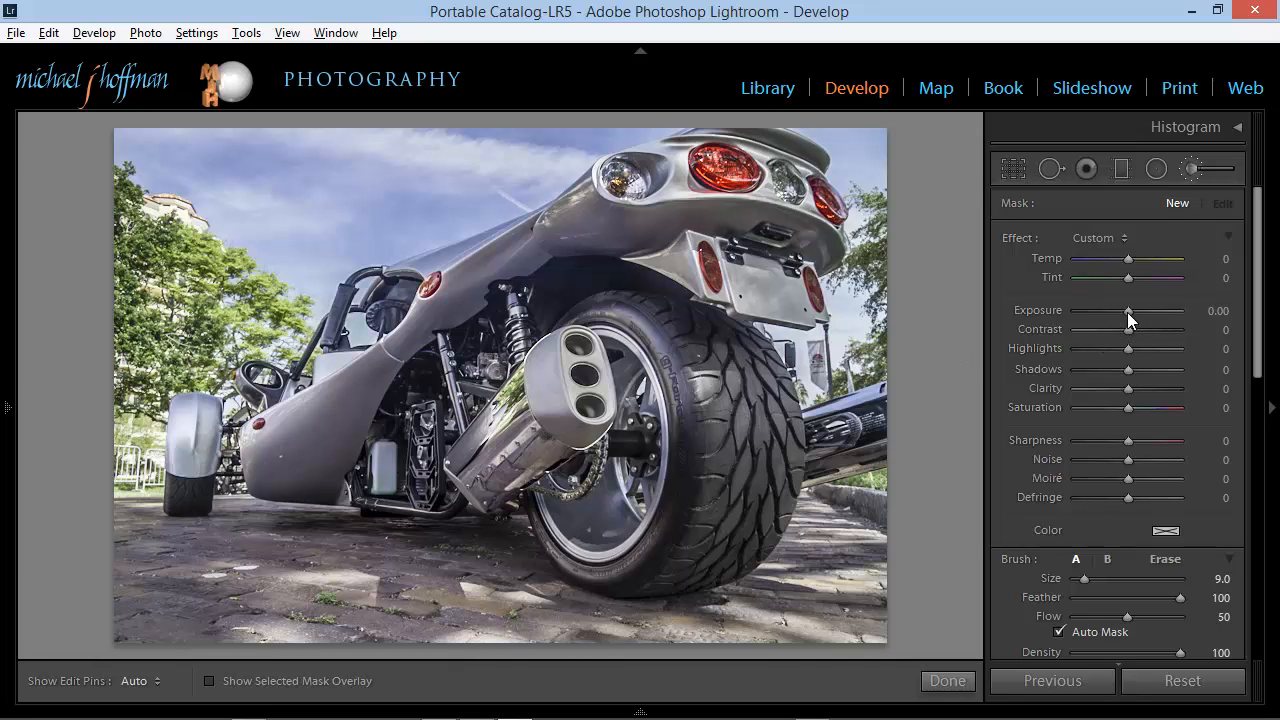
Drag the brush Exposure slider up to about 1.05, then back down to -0.97.
{"action": "left_click_drag", "start_coordinate": [1128, 310], "coordinate": [1156, 310]}
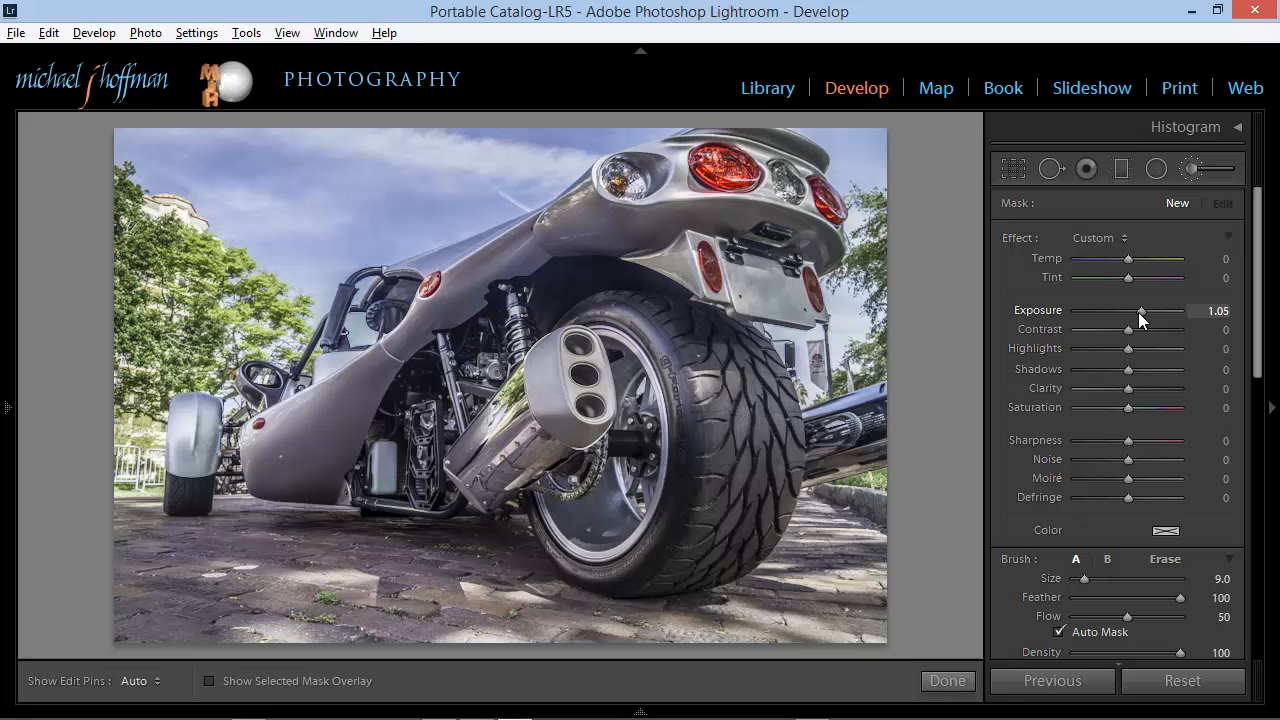
{"action": "left_click_drag", "start_coordinate": [1156, 310], "coordinate": [1164, 310]}
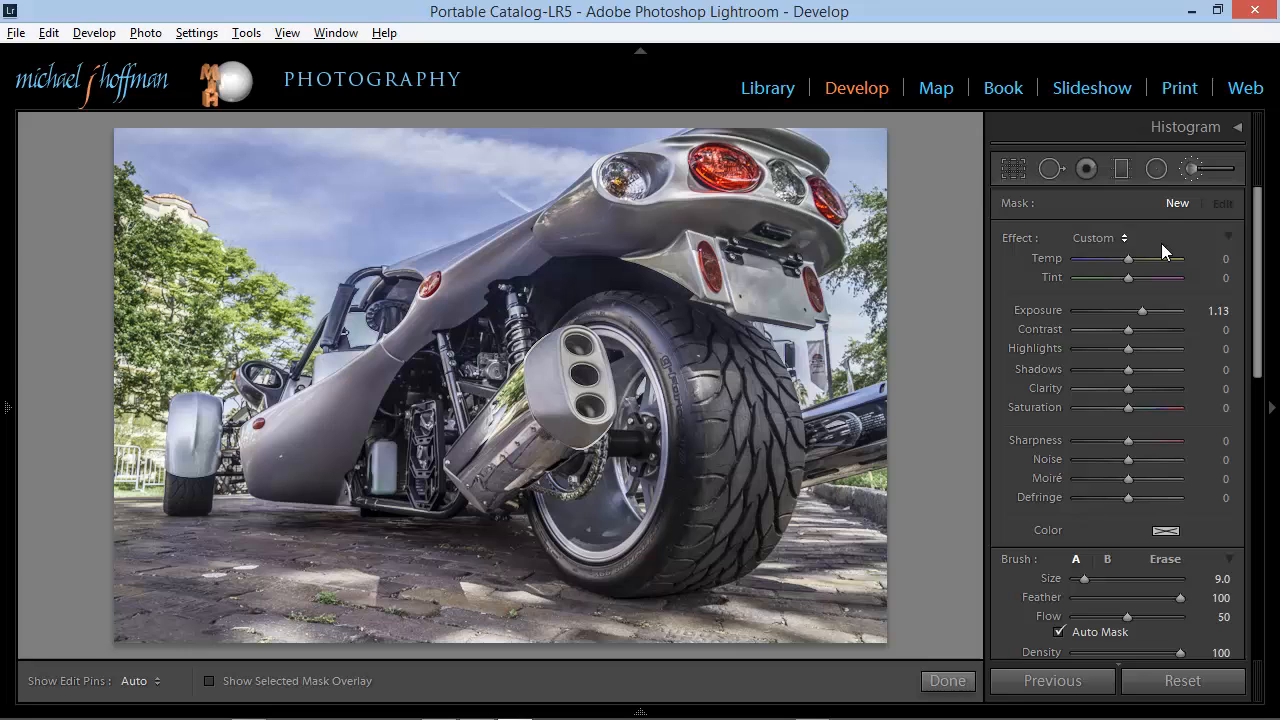
{"action": "left_click_drag", "start_coordinate": [1158, 312], "coordinate": [1118, 312]}
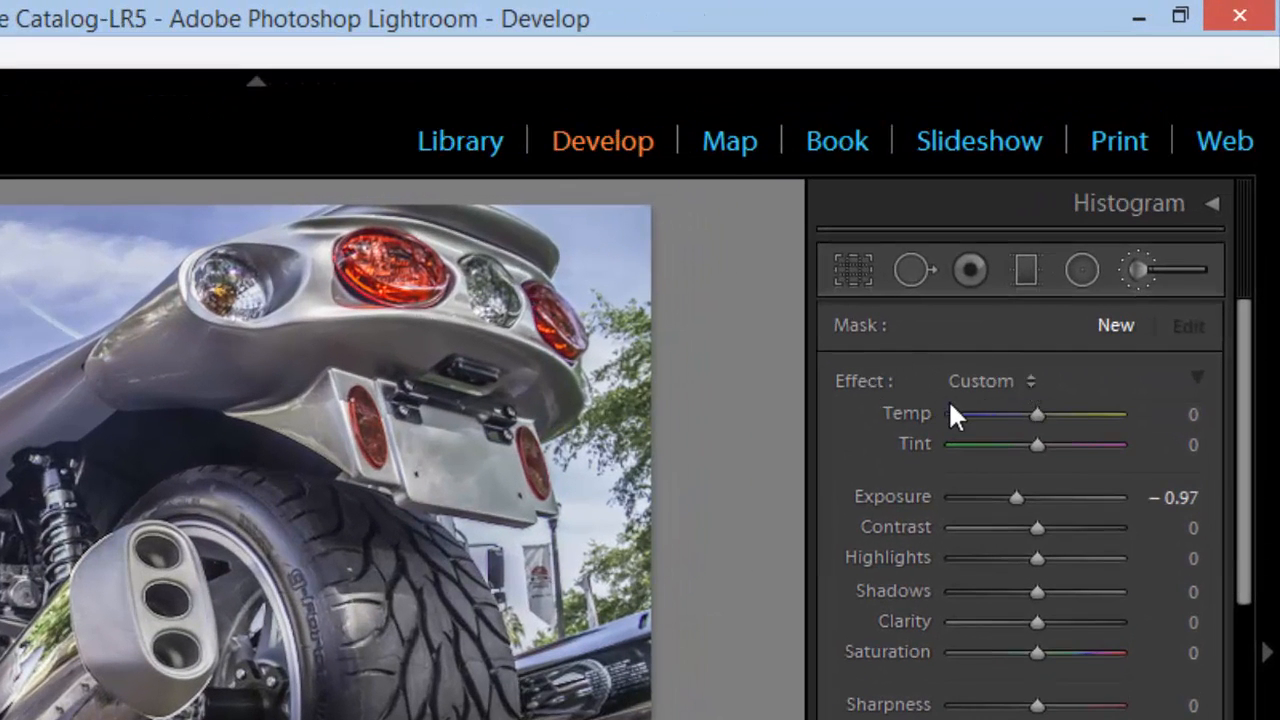
{"action": "mouse_move", "coordinate": [890, 388]}
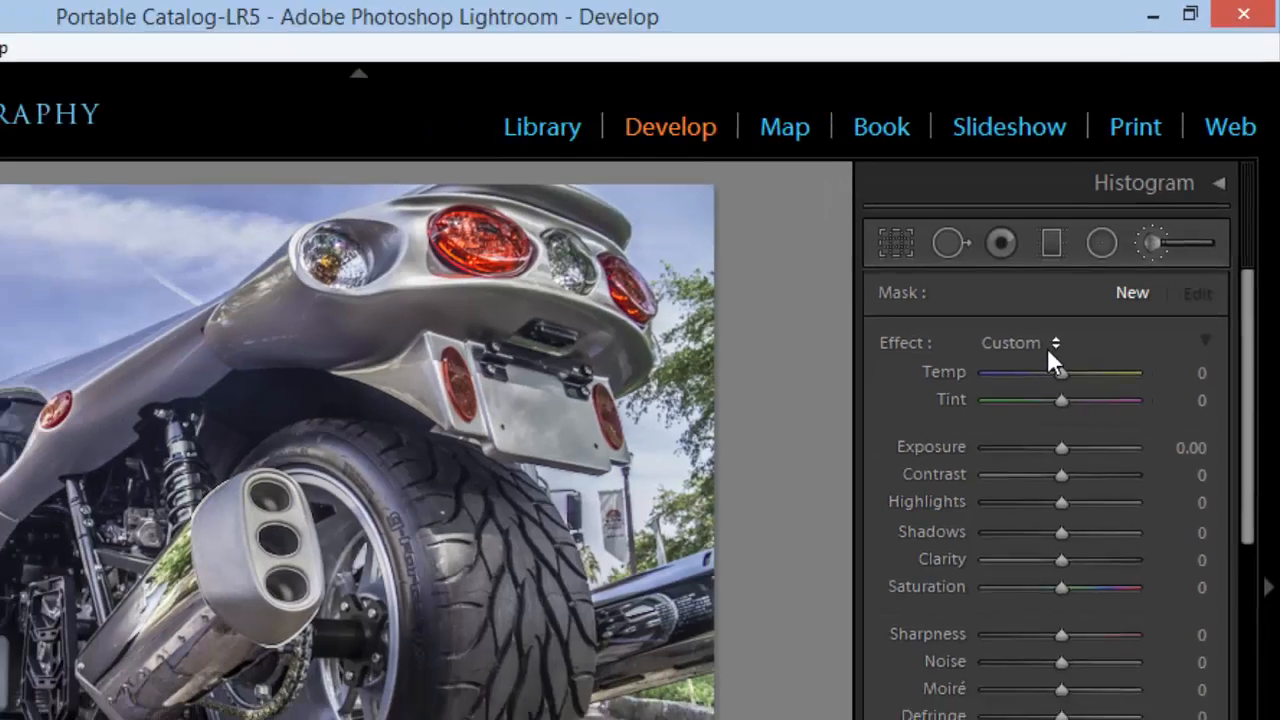
Try the Temp effect preset, then settle on the Exposure preset (exposure 1.00).
{"action": "left_click", "coordinate": [1020, 342]}
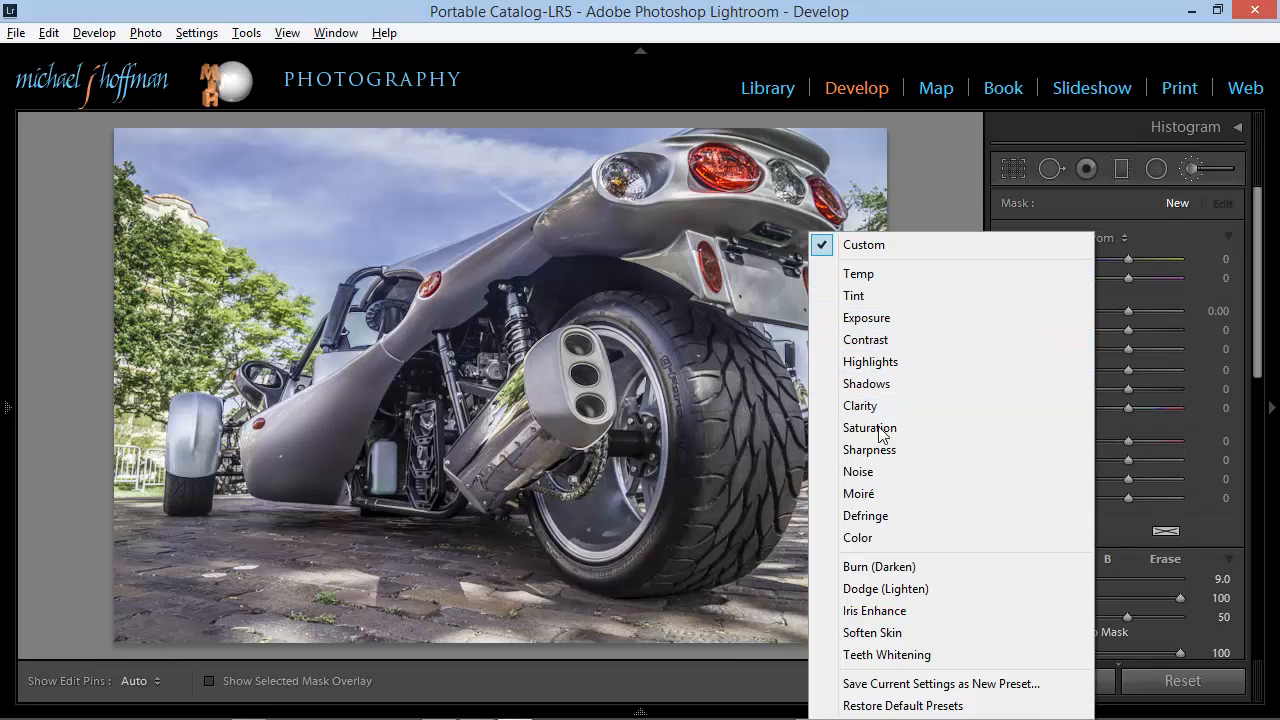
{"action": "mouse_move", "coordinate": [870, 428]}
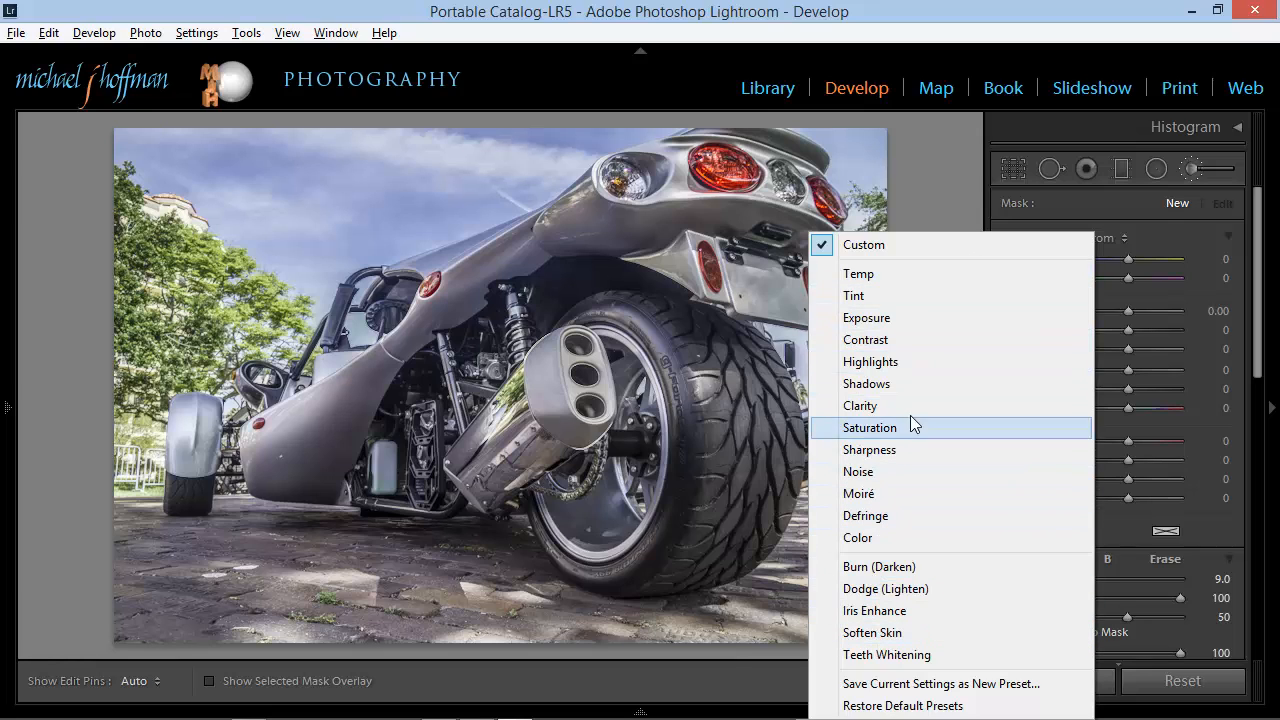
{"action": "mouse_move", "coordinate": [912, 294]}
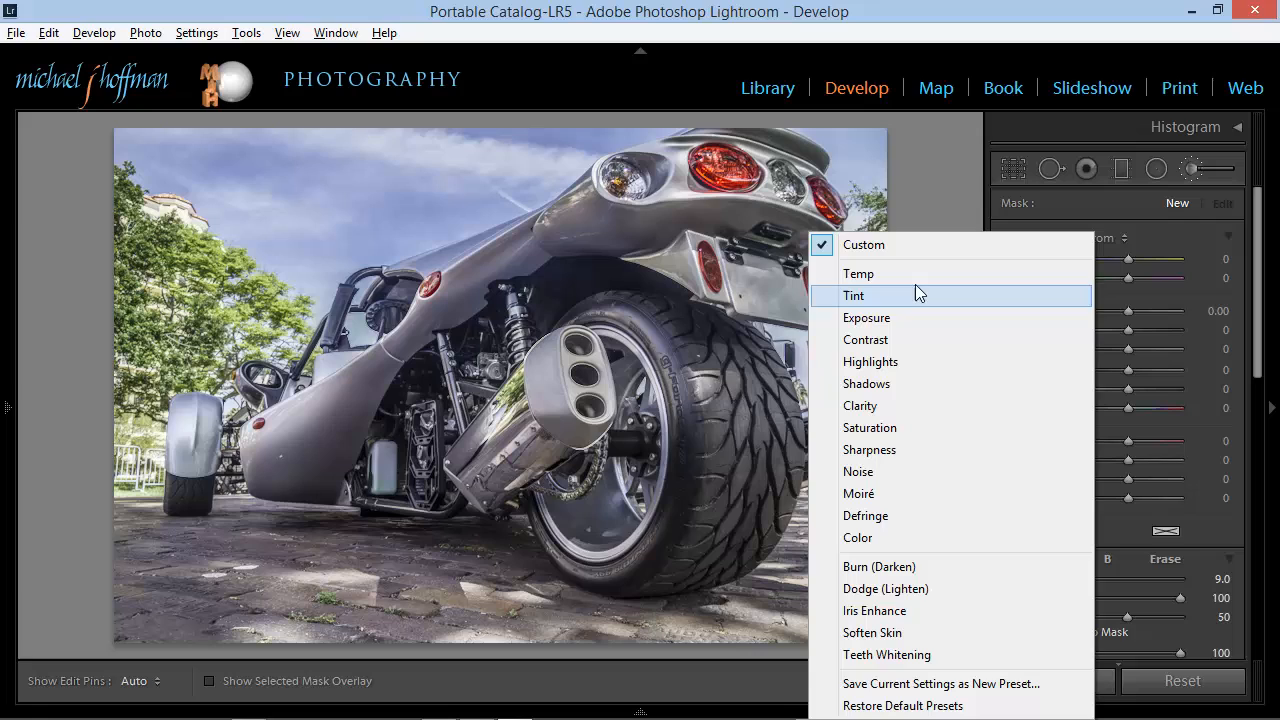
{"action": "mouse_move", "coordinate": [892, 546]}
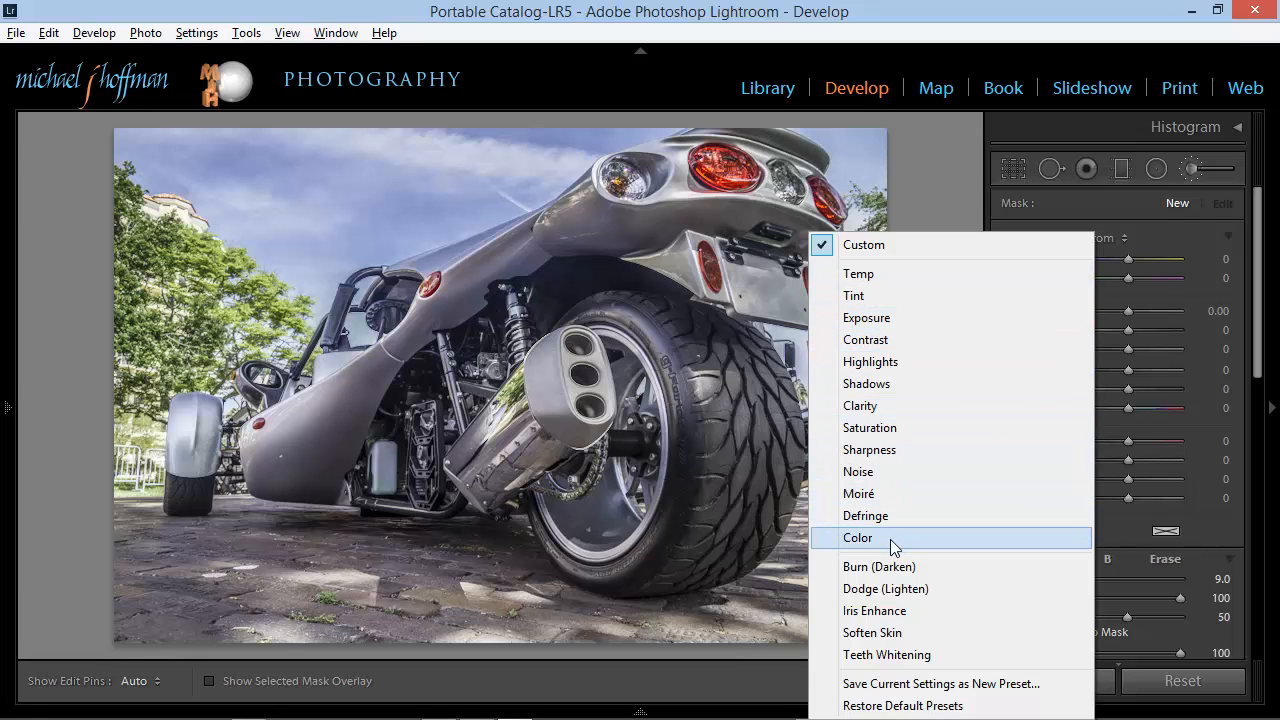
{"action": "mouse_move", "coordinate": [904, 552]}
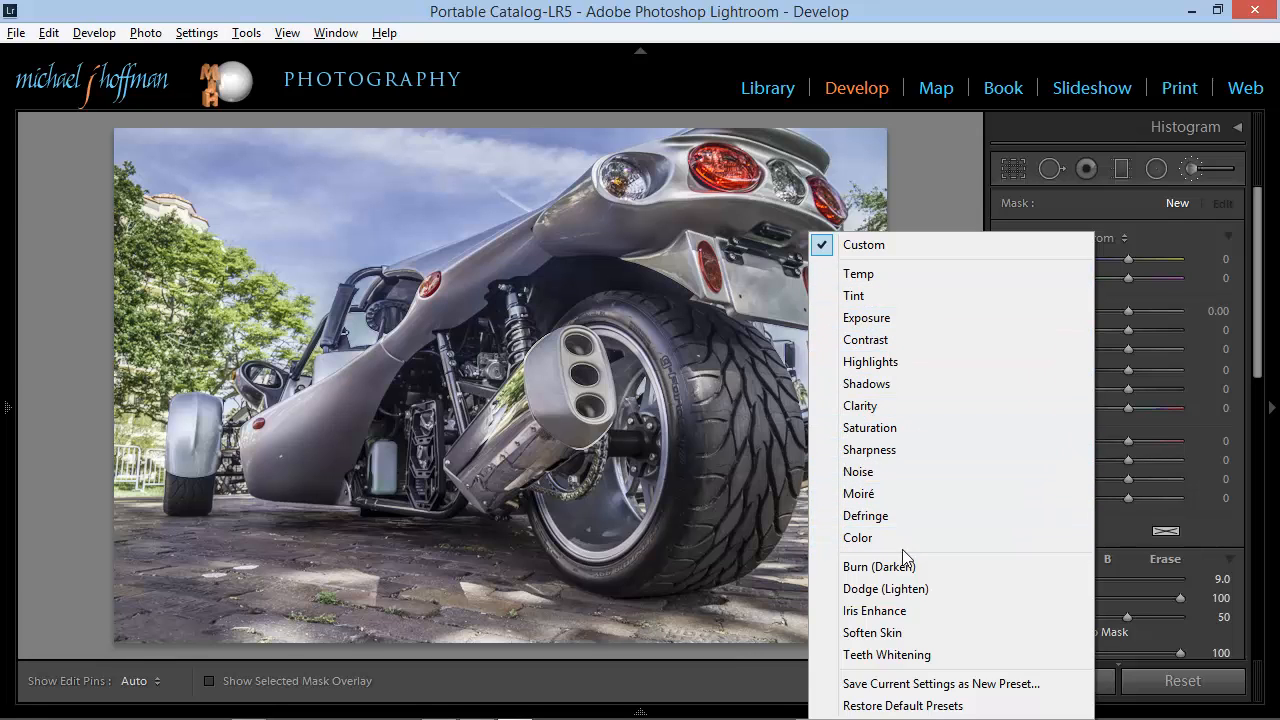
{"action": "mouse_move", "coordinate": [884, 296]}
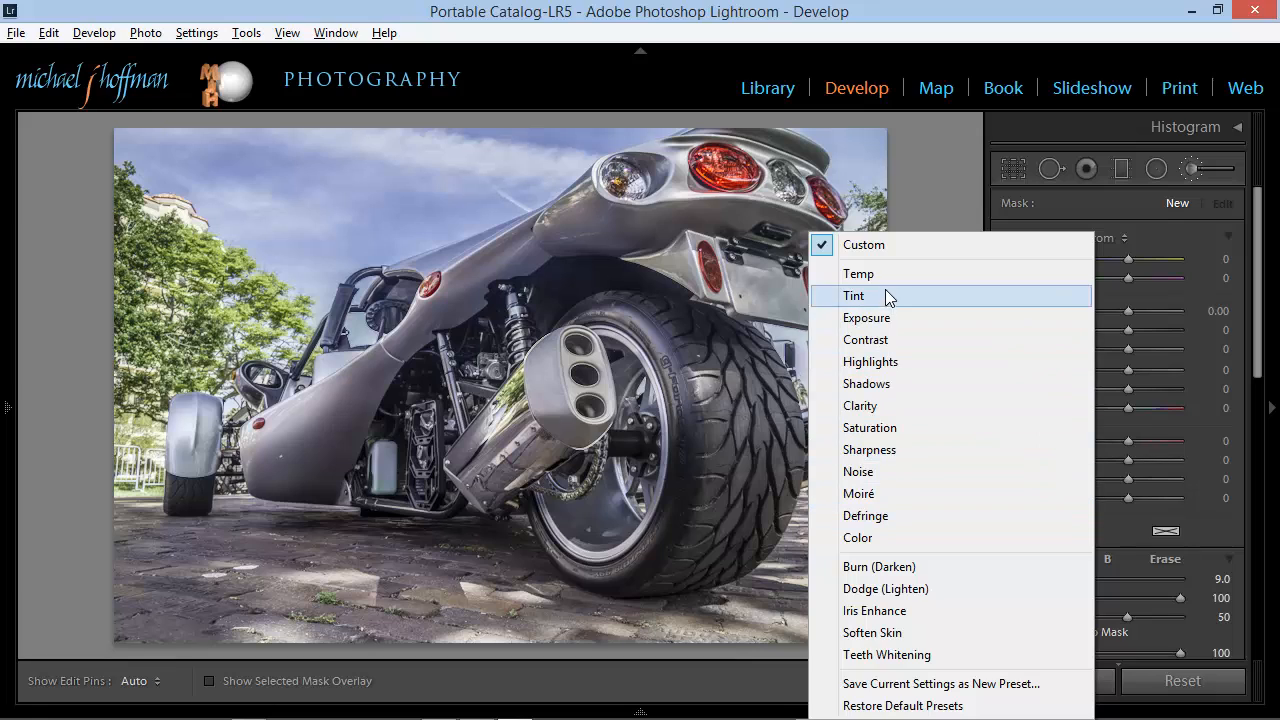
{"action": "left_click", "coordinate": [858, 272]}
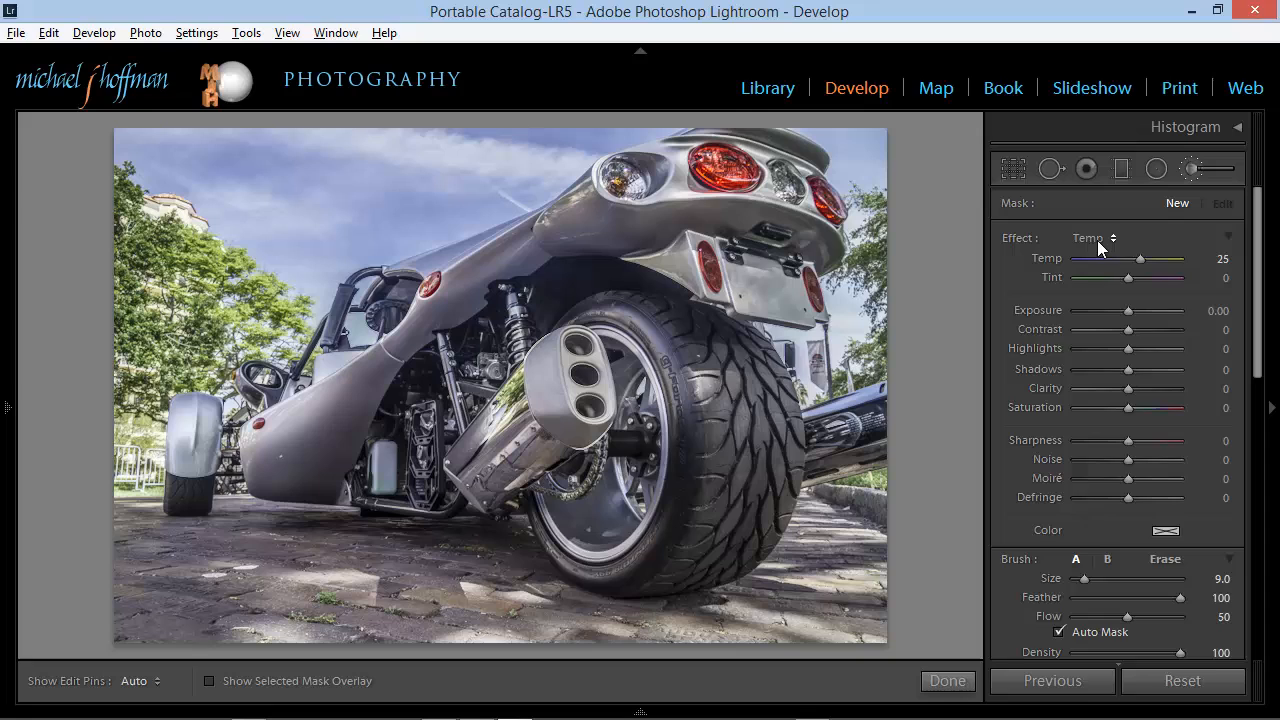
{"action": "left_click", "coordinate": [1094, 236]}
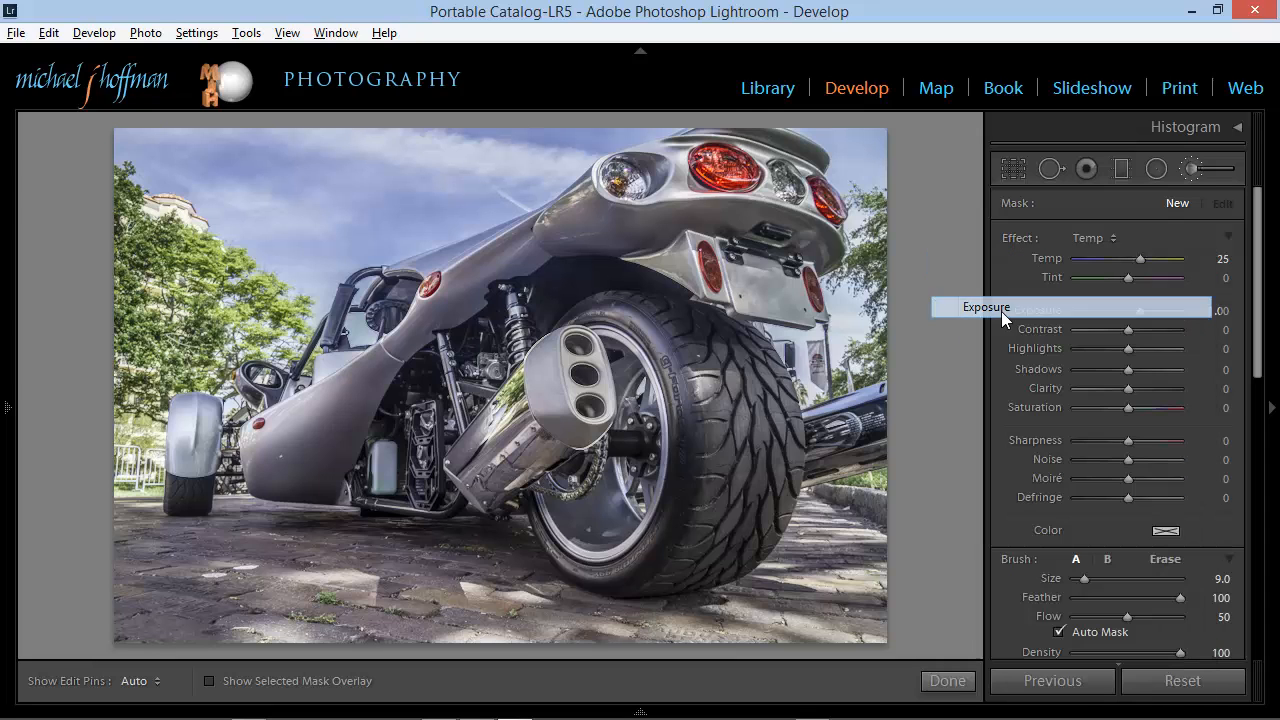
{"action": "left_click", "coordinate": [986, 308]}
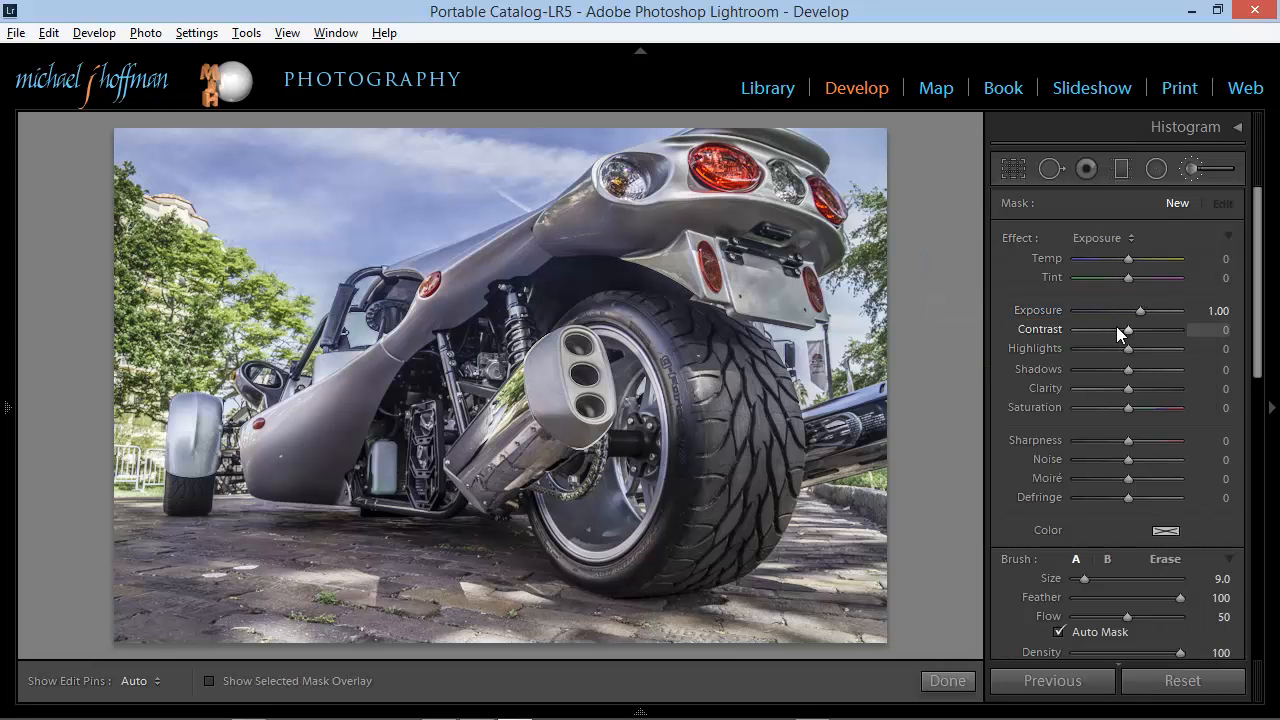
{"action": "mouse_move", "coordinate": [1156, 328]}
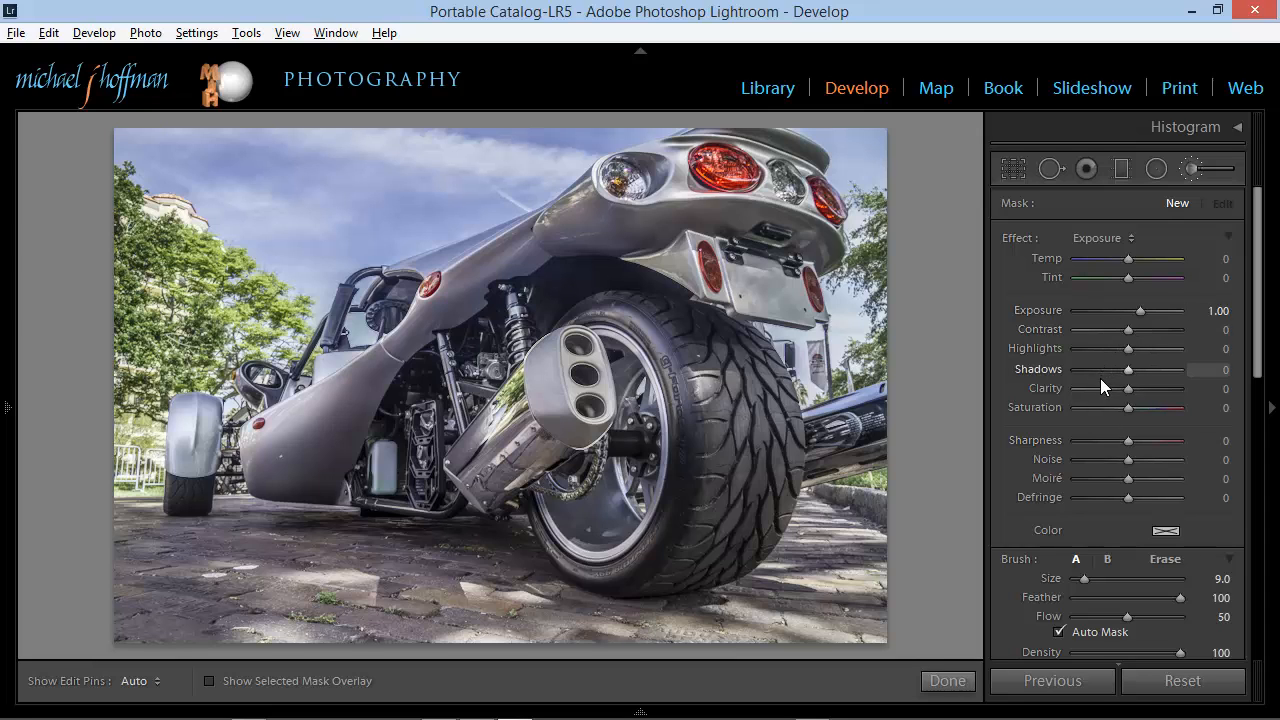
{"action": "left_click", "coordinate": [1100, 238]}
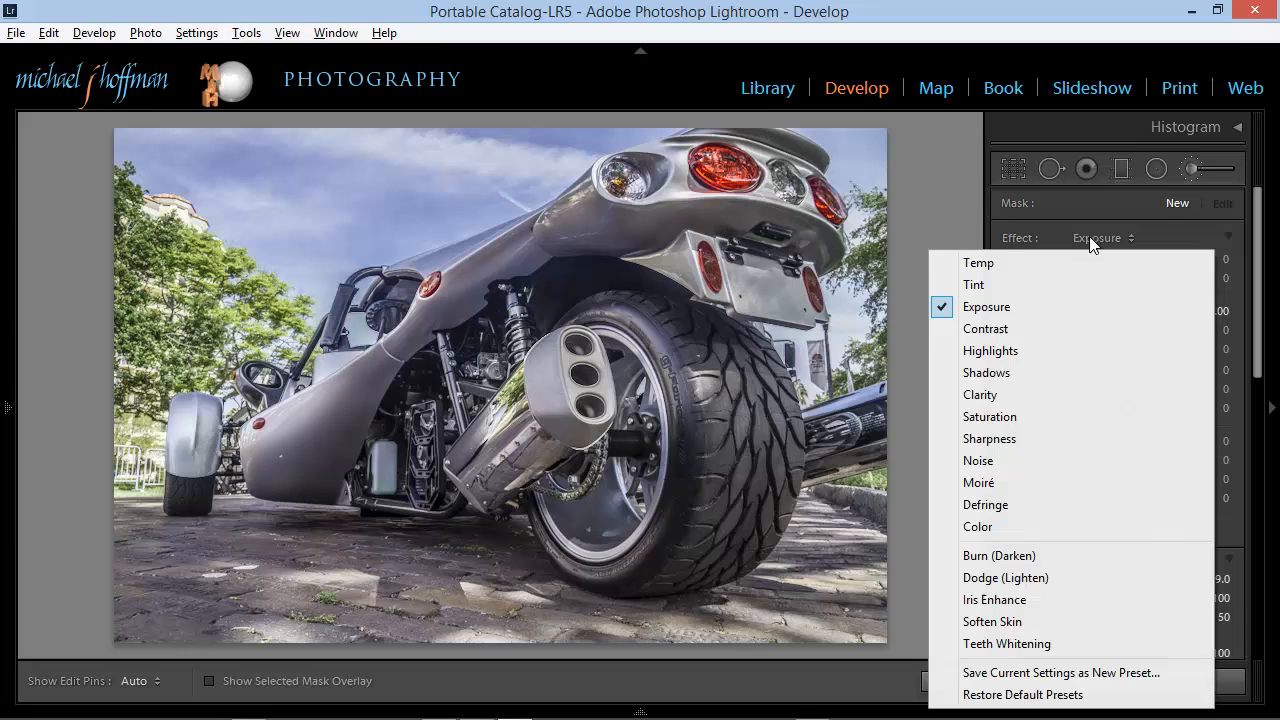
{"action": "mouse_move", "coordinate": [988, 418]}
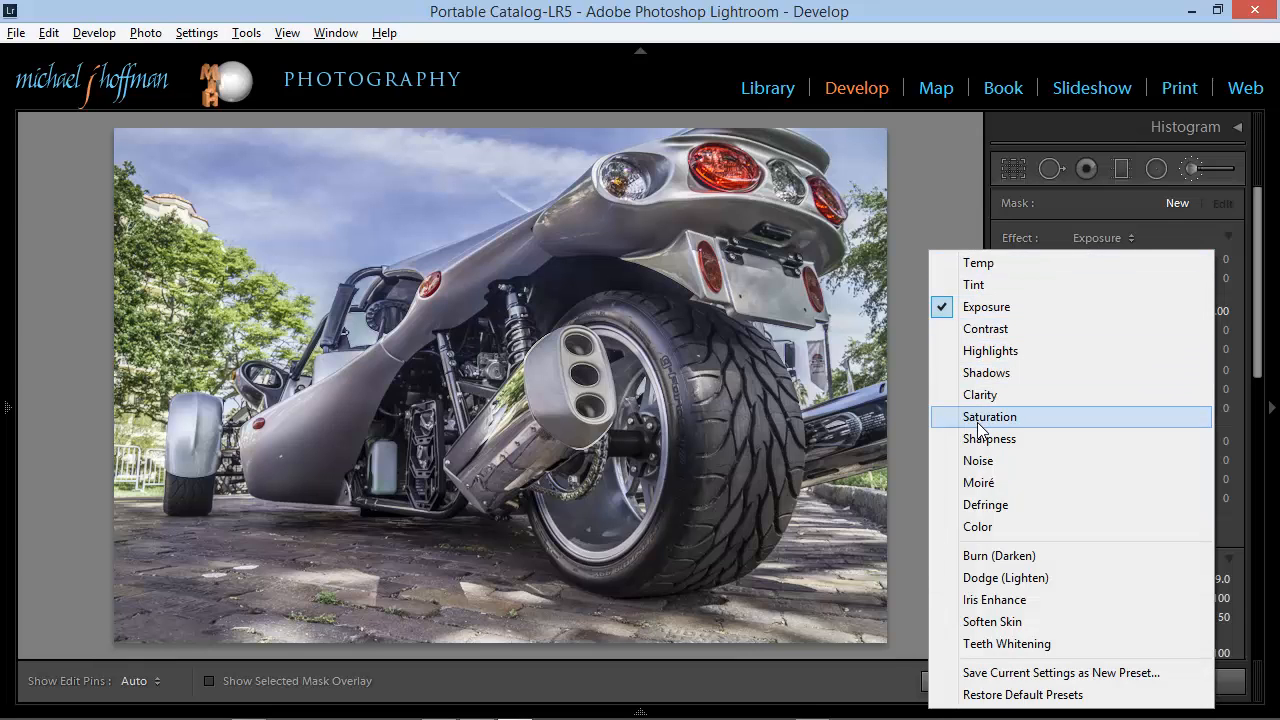
{"action": "mouse_move", "coordinate": [976, 528]}
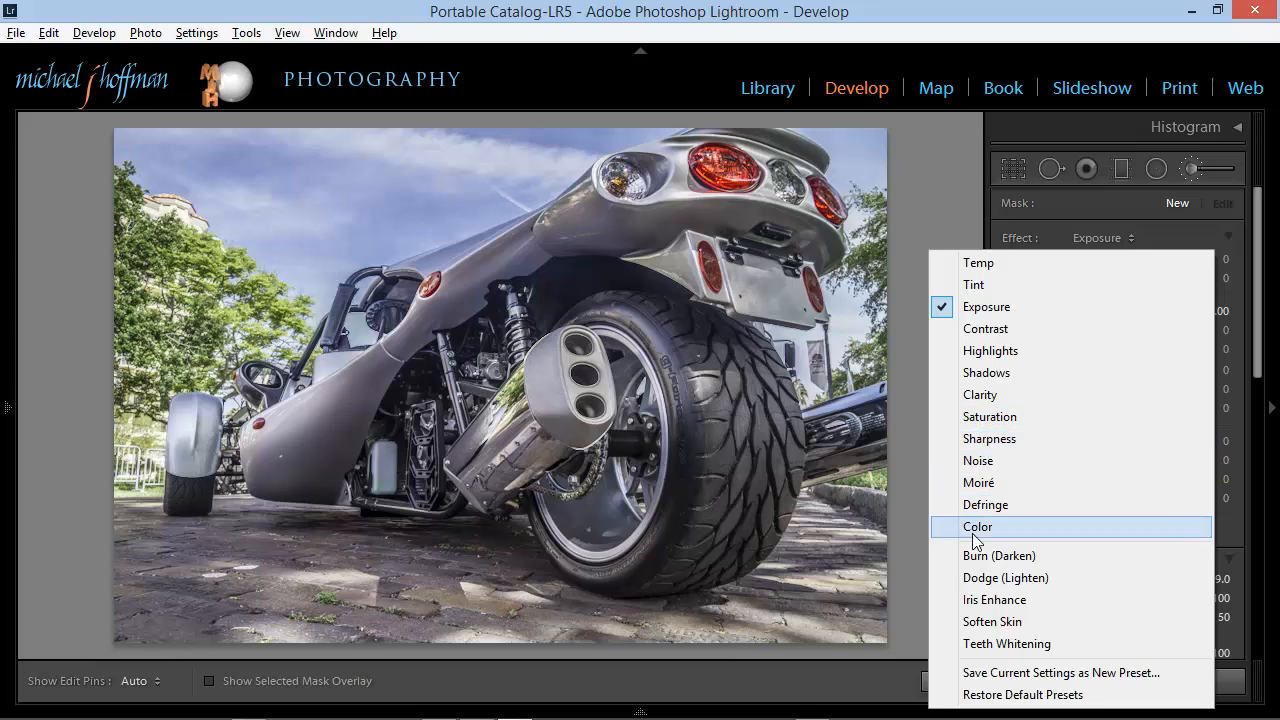
{"action": "mouse_move", "coordinate": [992, 620]}
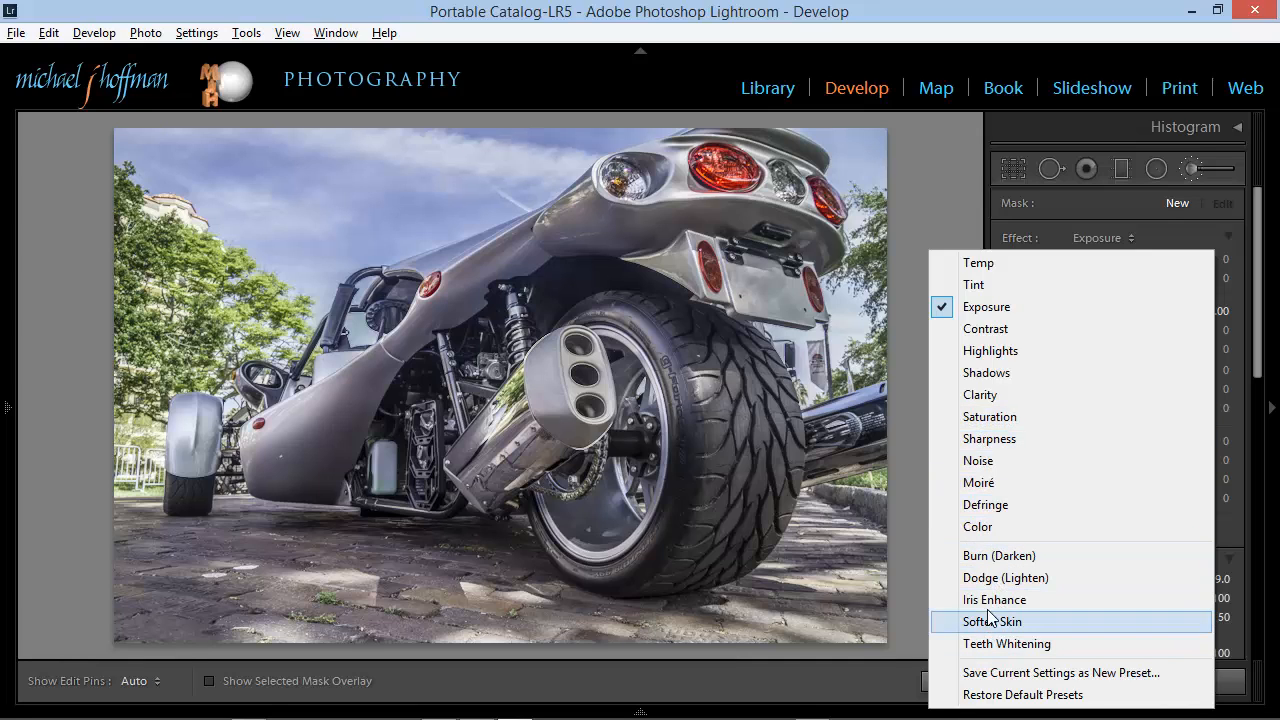
{"action": "mouse_move", "coordinate": [984, 644]}
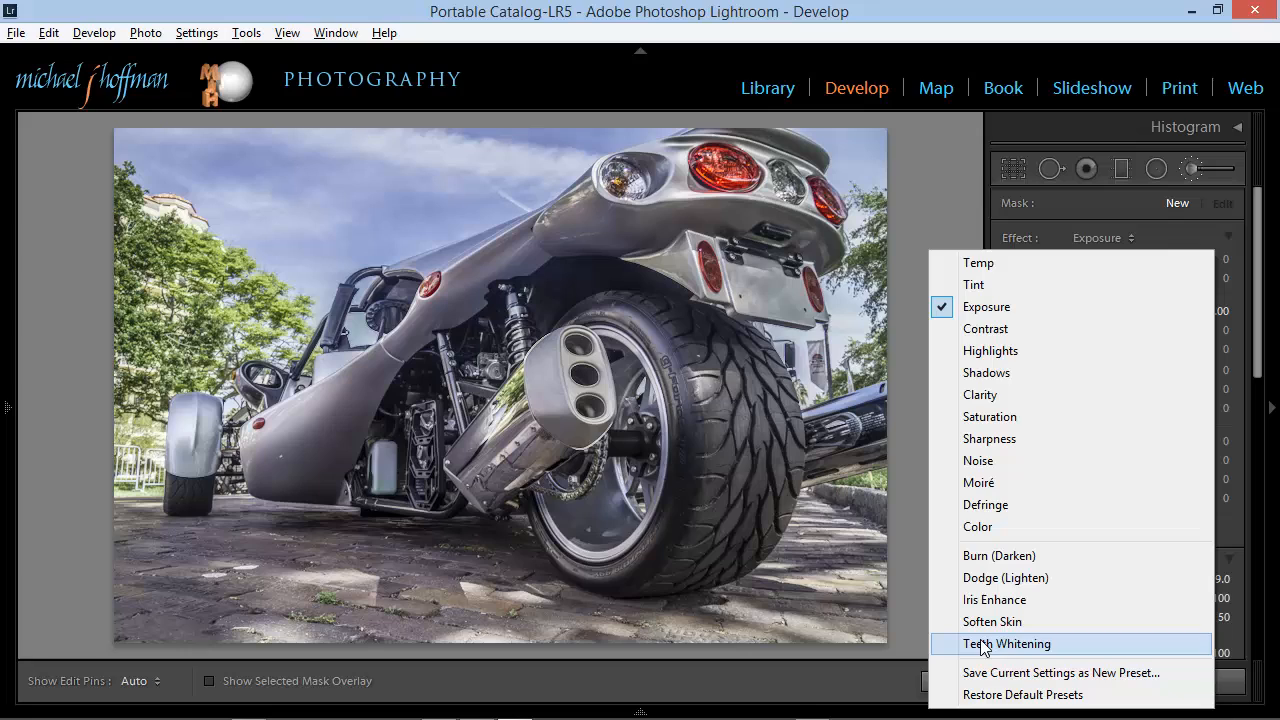
{"action": "mouse_move", "coordinate": [992, 600]}
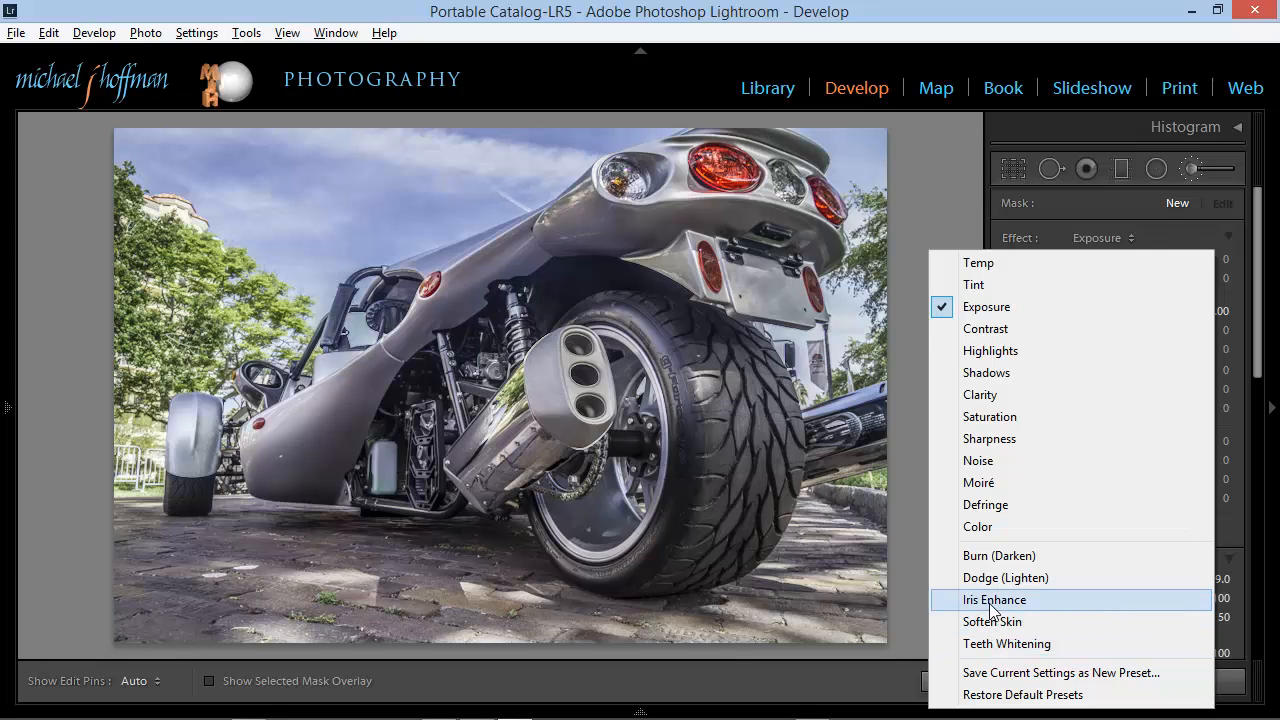
{"action": "left_click", "coordinate": [992, 600]}
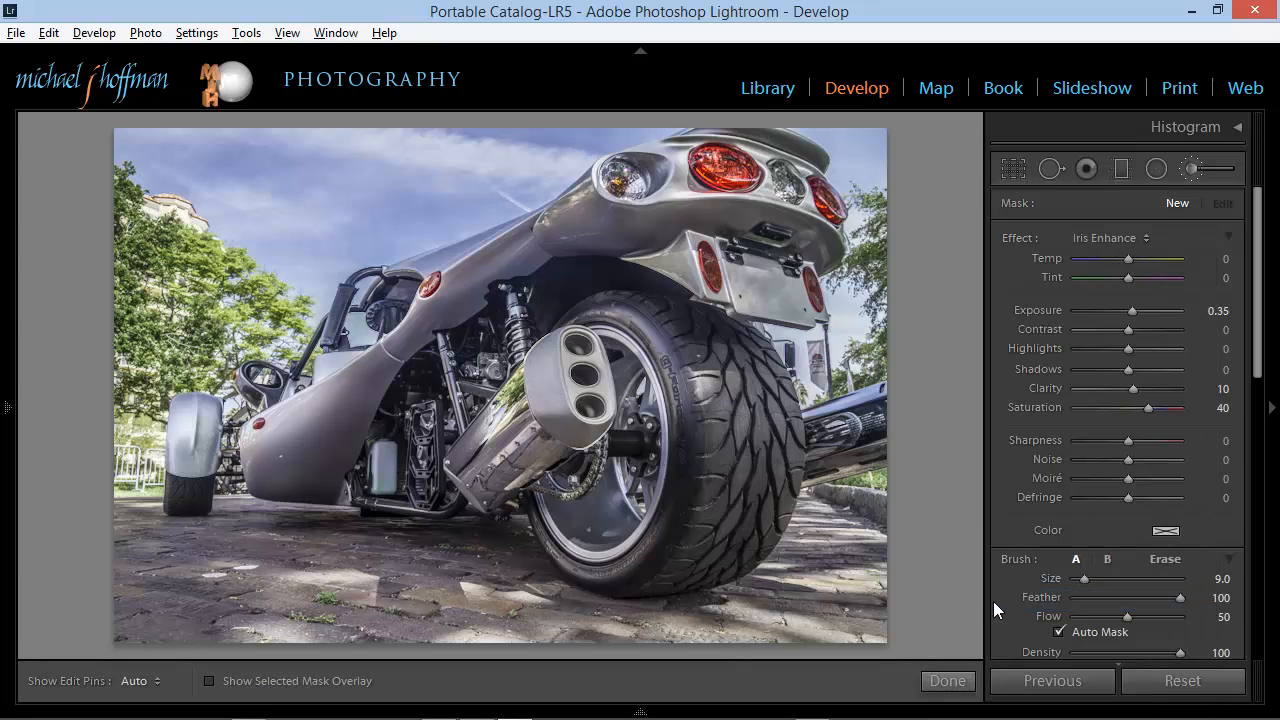
{"action": "mouse_move", "coordinate": [1158, 424]}
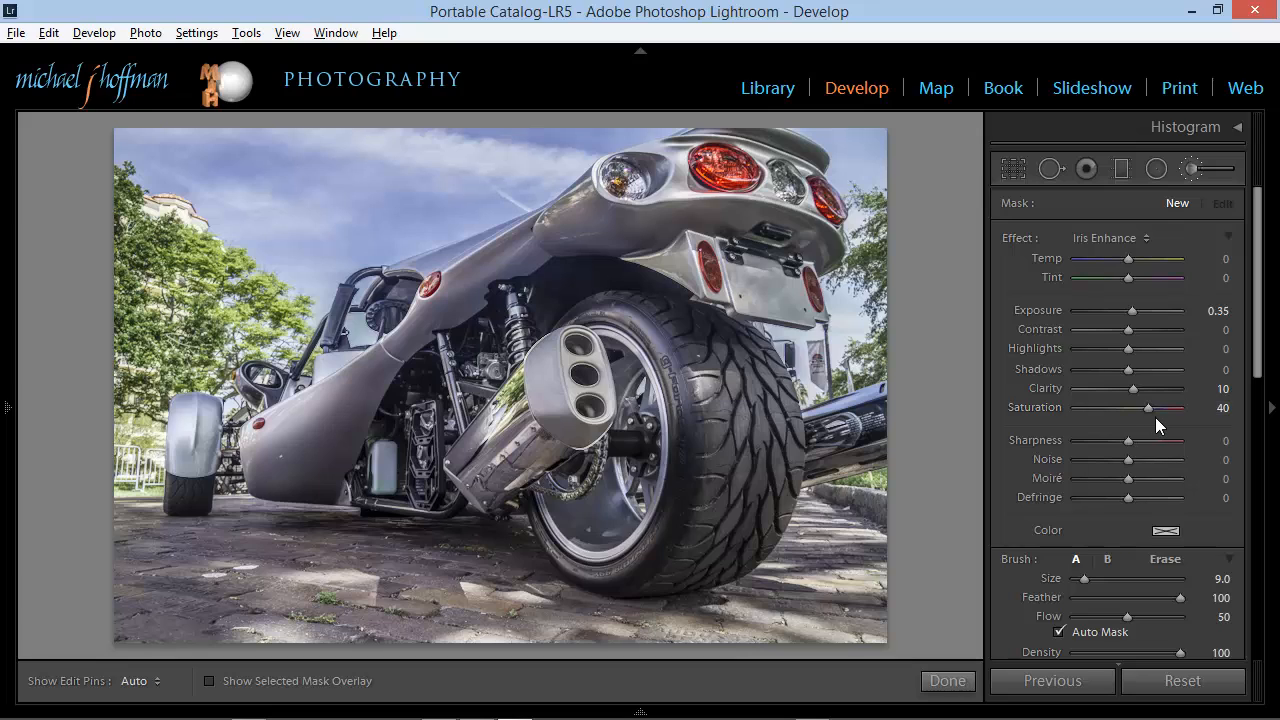
{"action": "mouse_move", "coordinate": [1132, 388]}
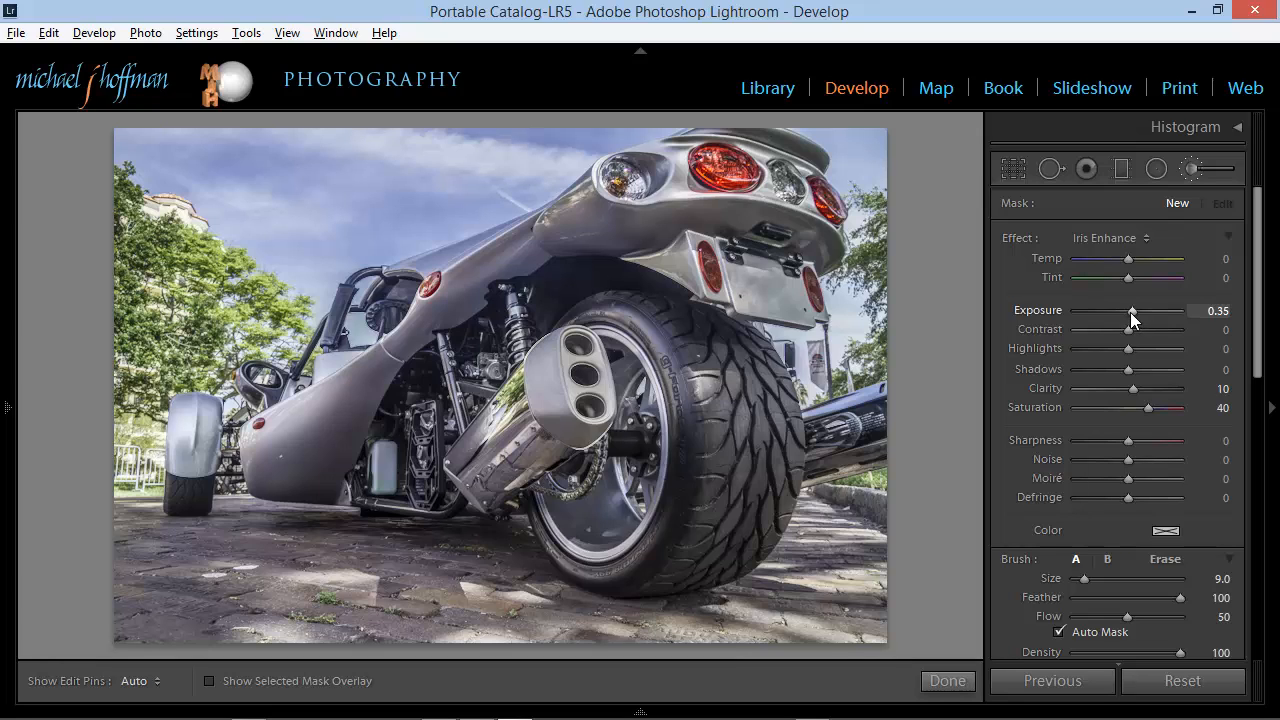
{"action": "mouse_move", "coordinate": [1084, 364]}
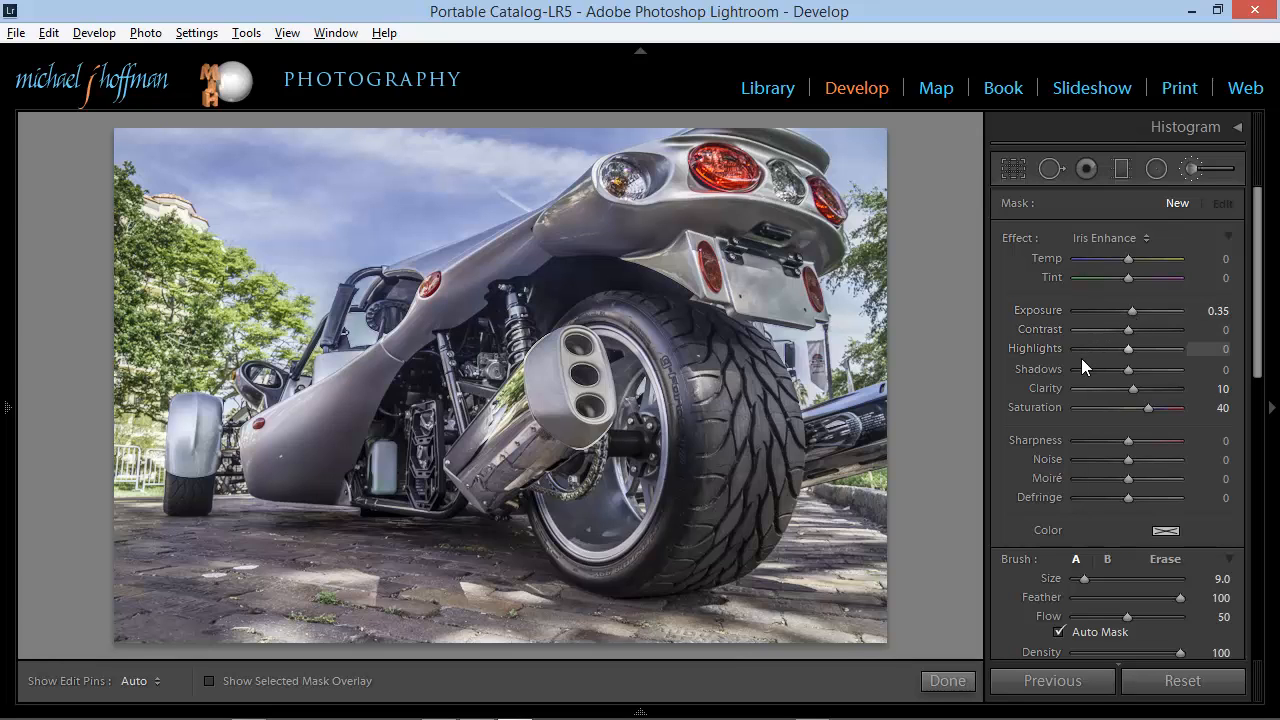
Load the Burn (Darken) preset, then switch to Dodge (Lighten) with exposure 0.25.
{"action": "left_click", "coordinate": [1108, 238]}
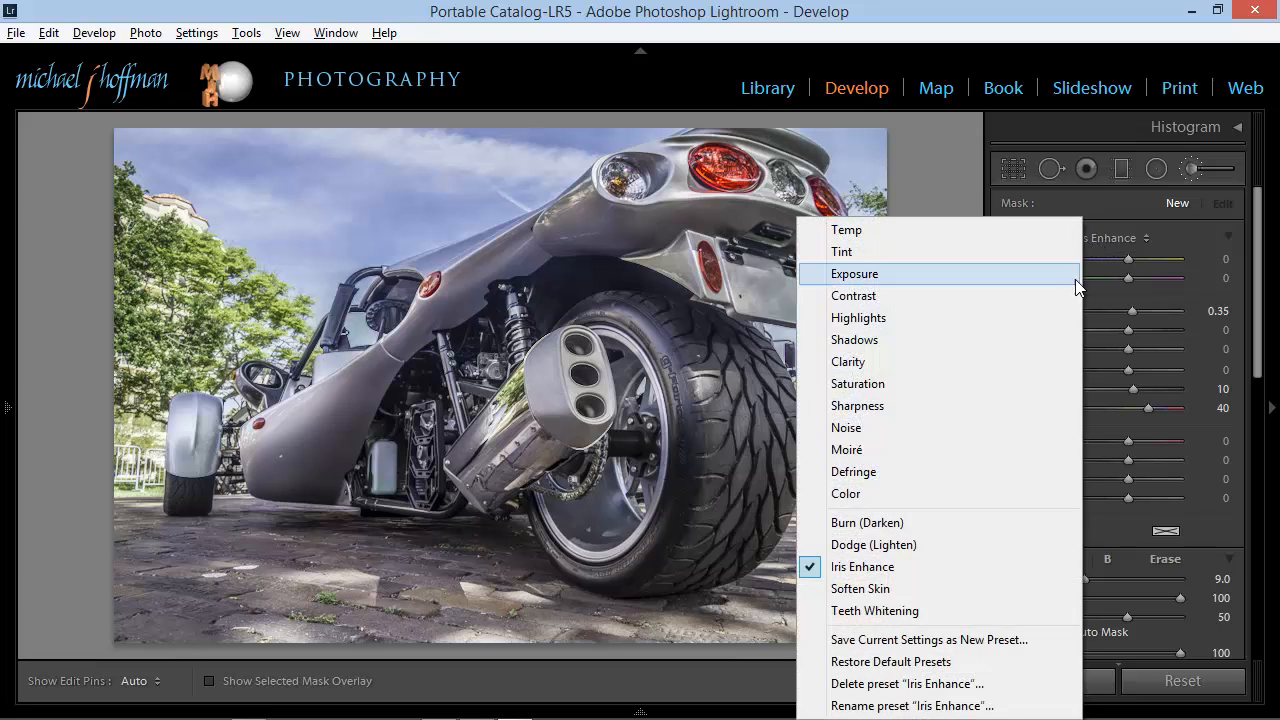
{"action": "mouse_move", "coordinate": [888, 538]}
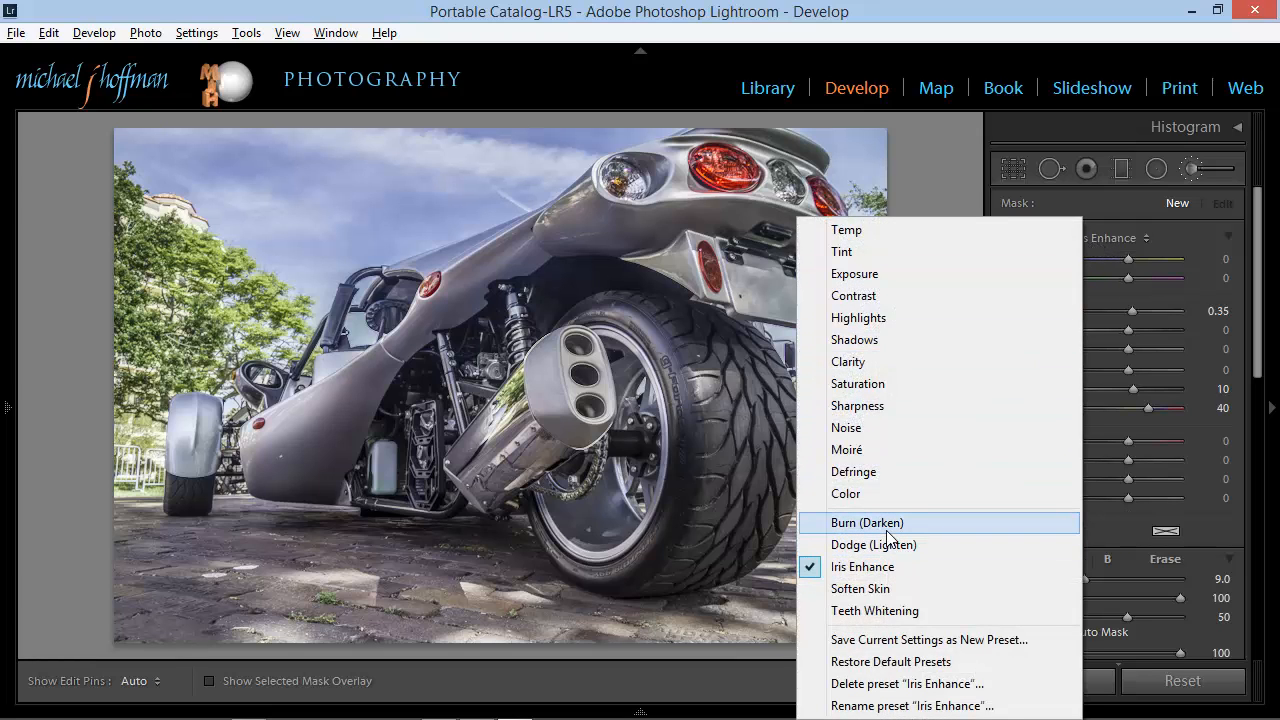
{"action": "mouse_move", "coordinate": [886, 536]}
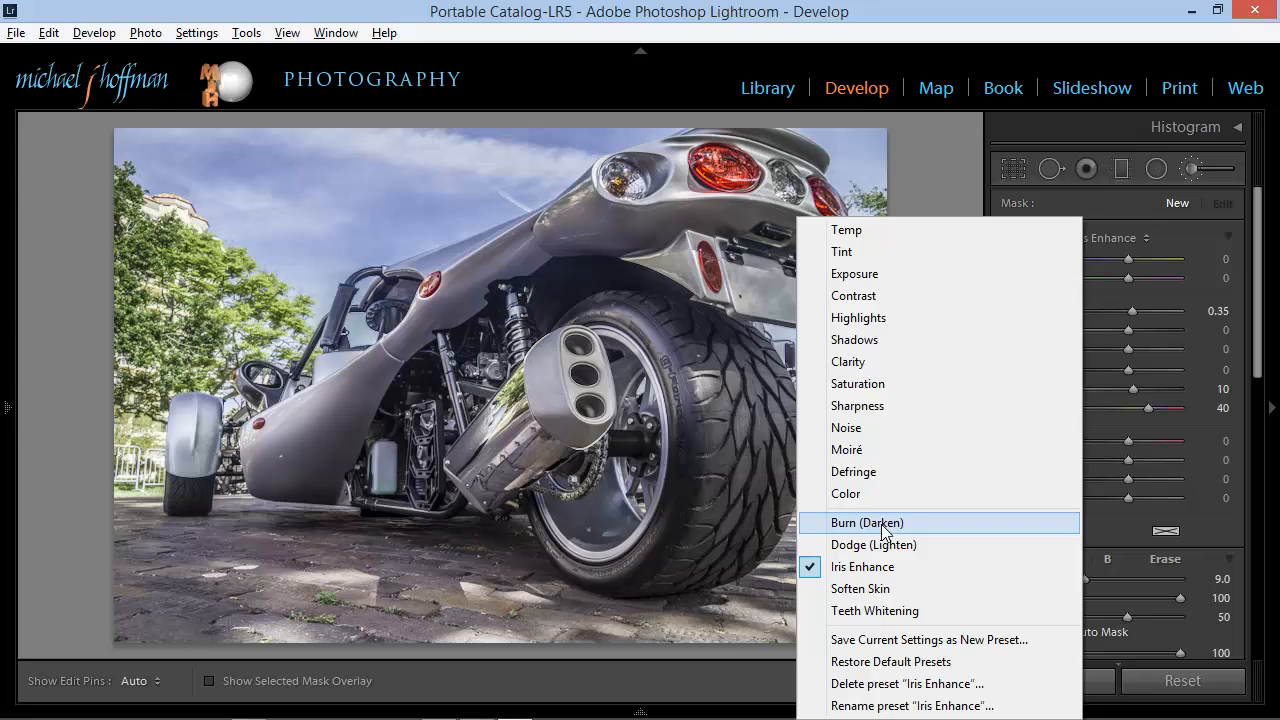
{"action": "left_click", "coordinate": [868, 522]}
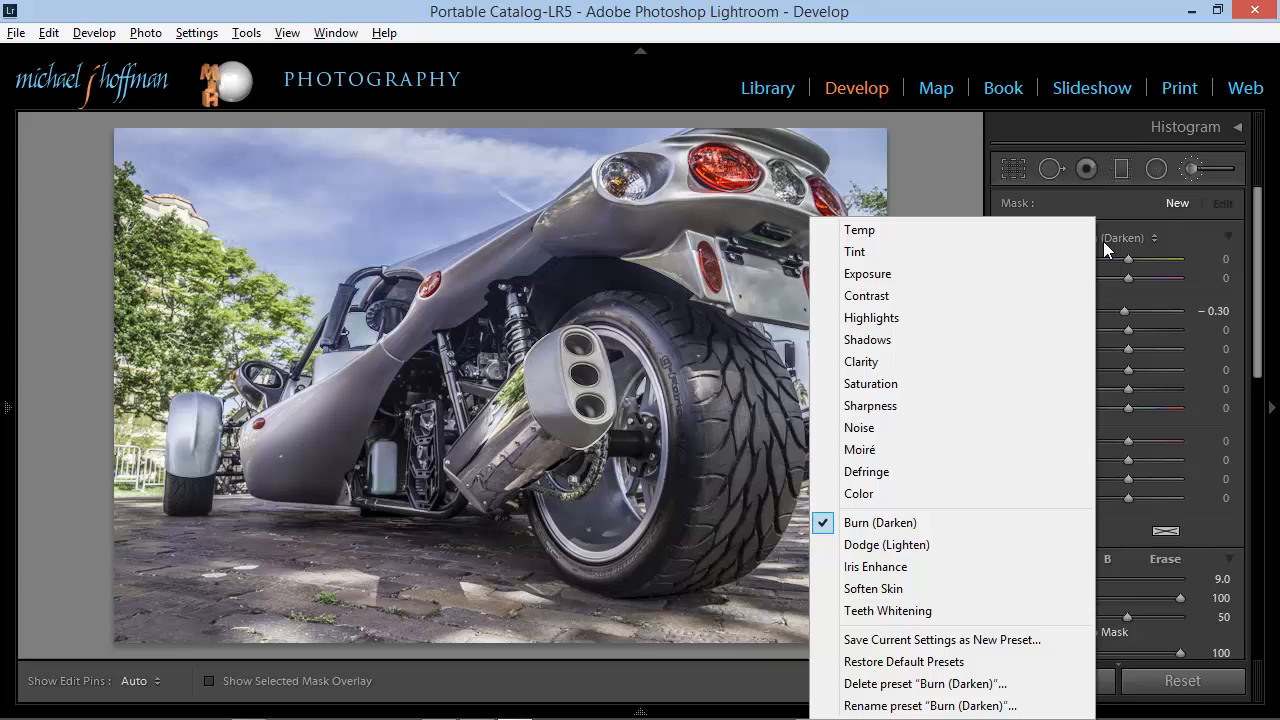
{"action": "left_click", "coordinate": [886, 544]}
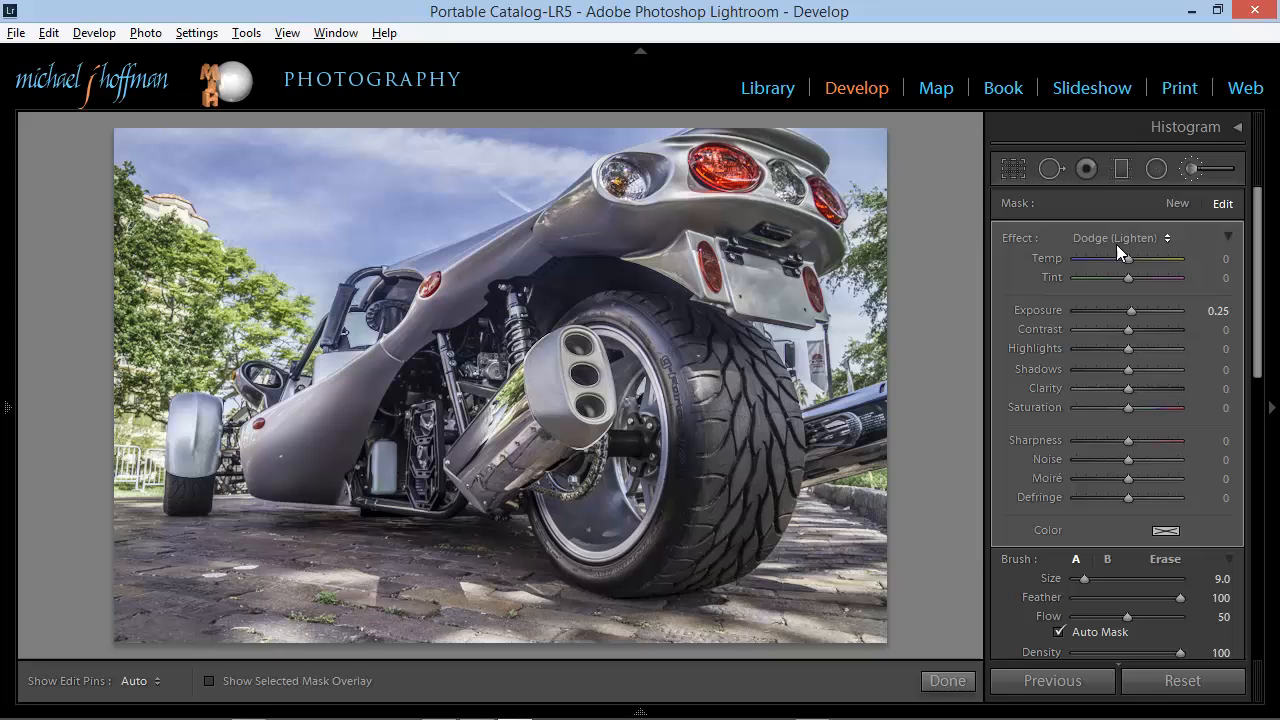
{"action": "mouse_move", "coordinate": [1116, 252]}
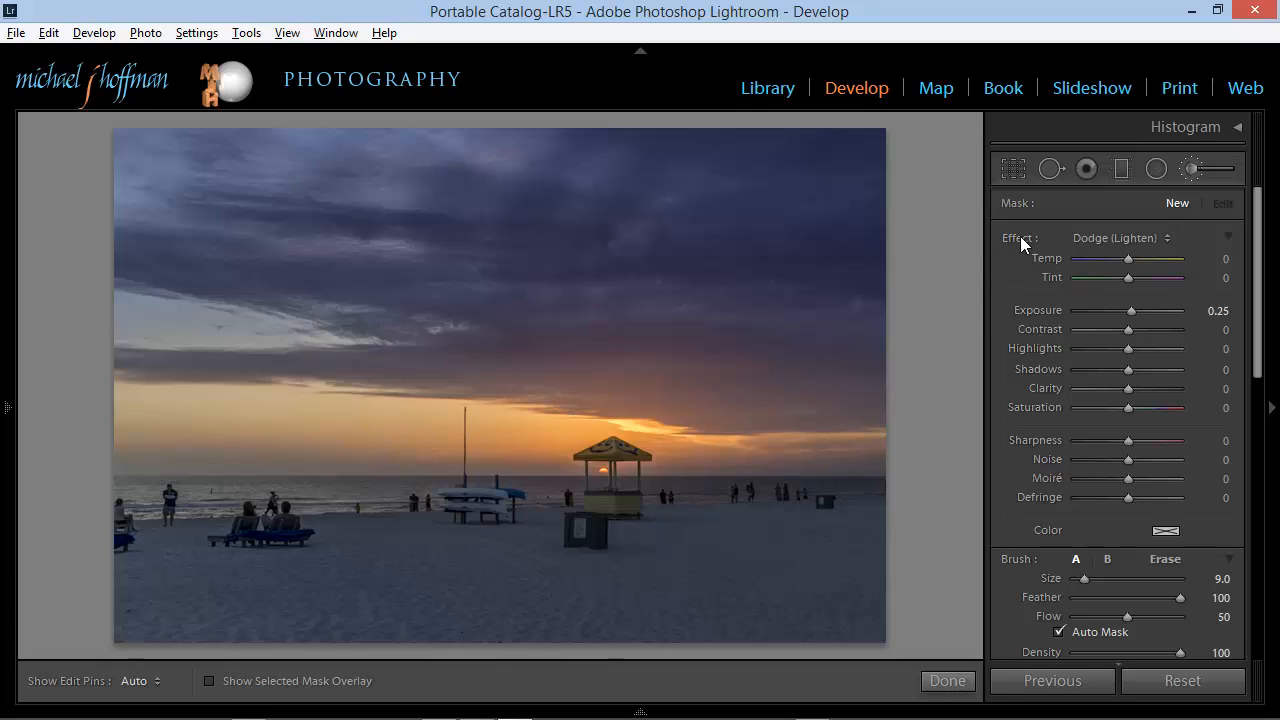
Reset the effect sliders to zero, then set Temp to 30 and Tint to 16.
{"action": "left_click_drag", "start_coordinate": [1142, 310], "coordinate": [1128, 310]}
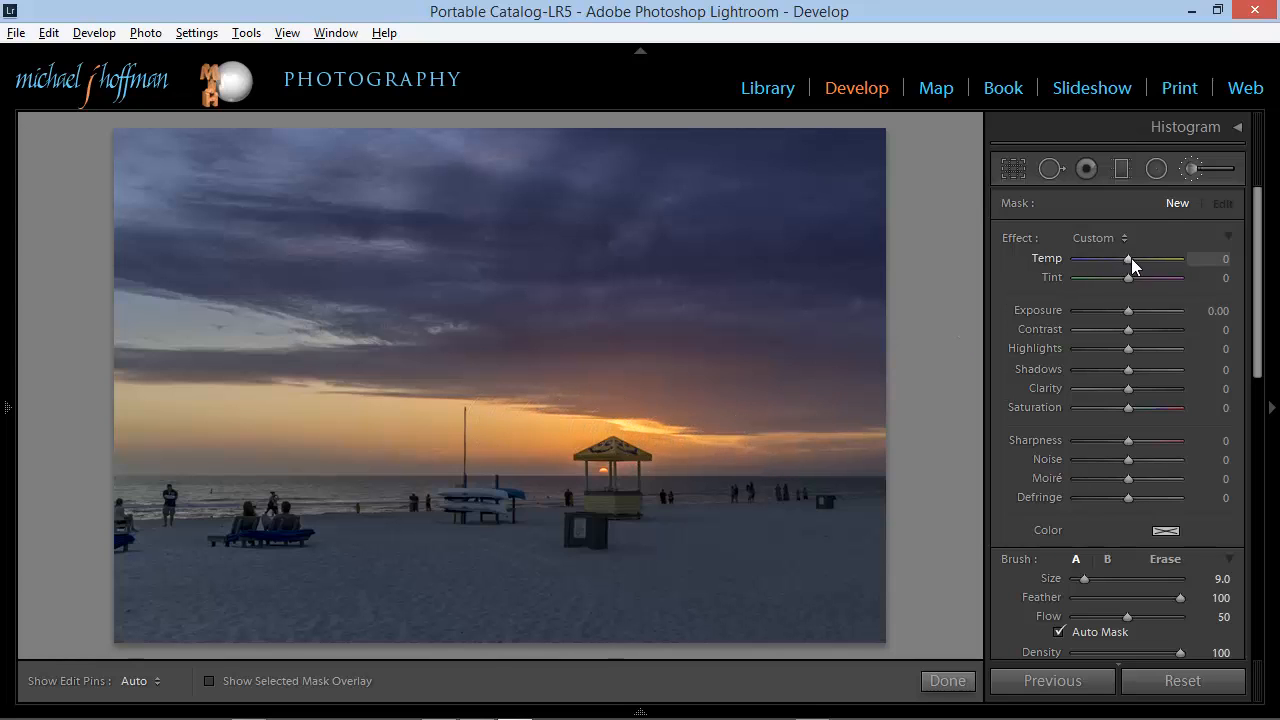
{"action": "left_click_drag", "start_coordinate": [1128, 258], "coordinate": [1132, 258]}
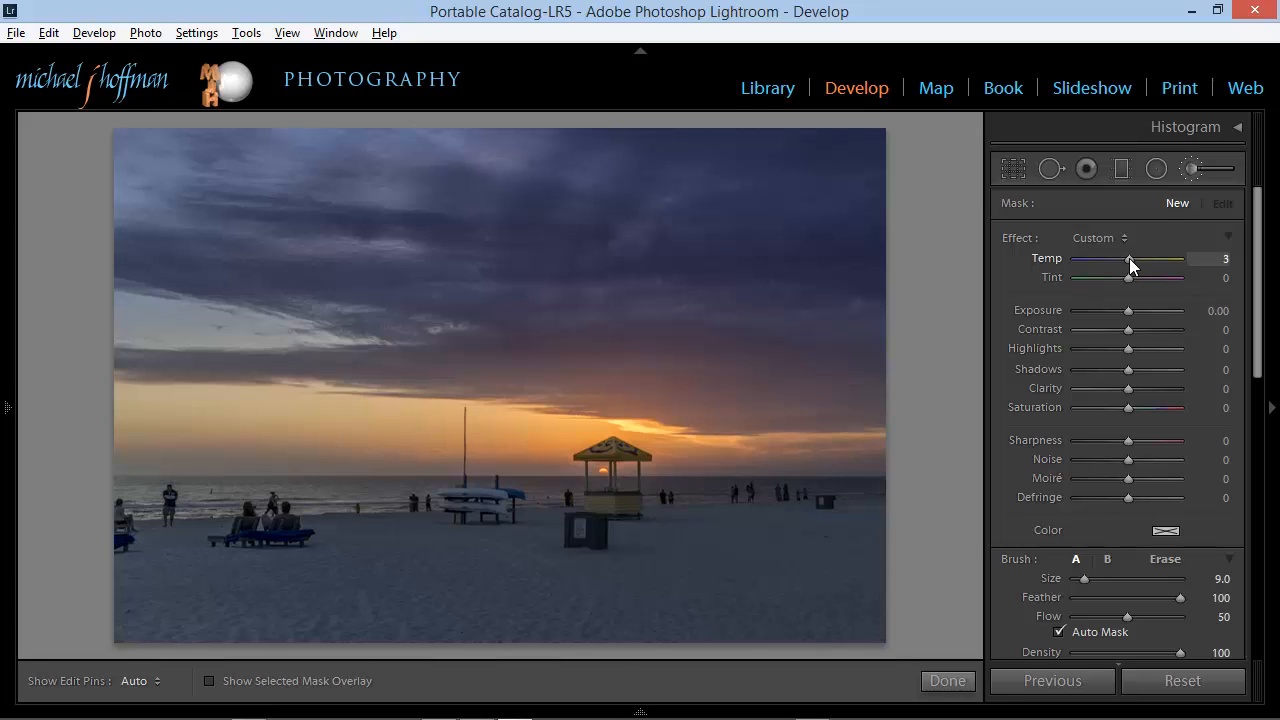
{"action": "left_click_drag", "start_coordinate": [1130, 264], "coordinate": [1146, 264]}
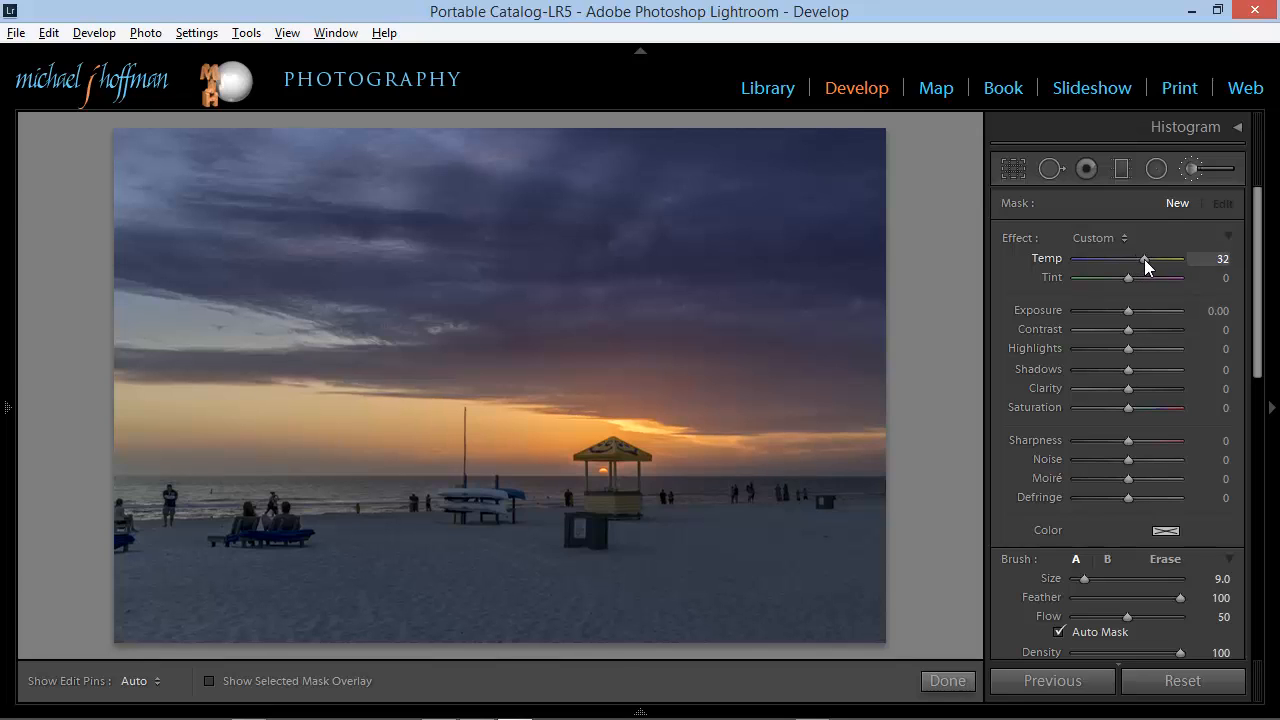
{"action": "left_click_drag", "start_coordinate": [1144, 258], "coordinate": [1144, 258]}
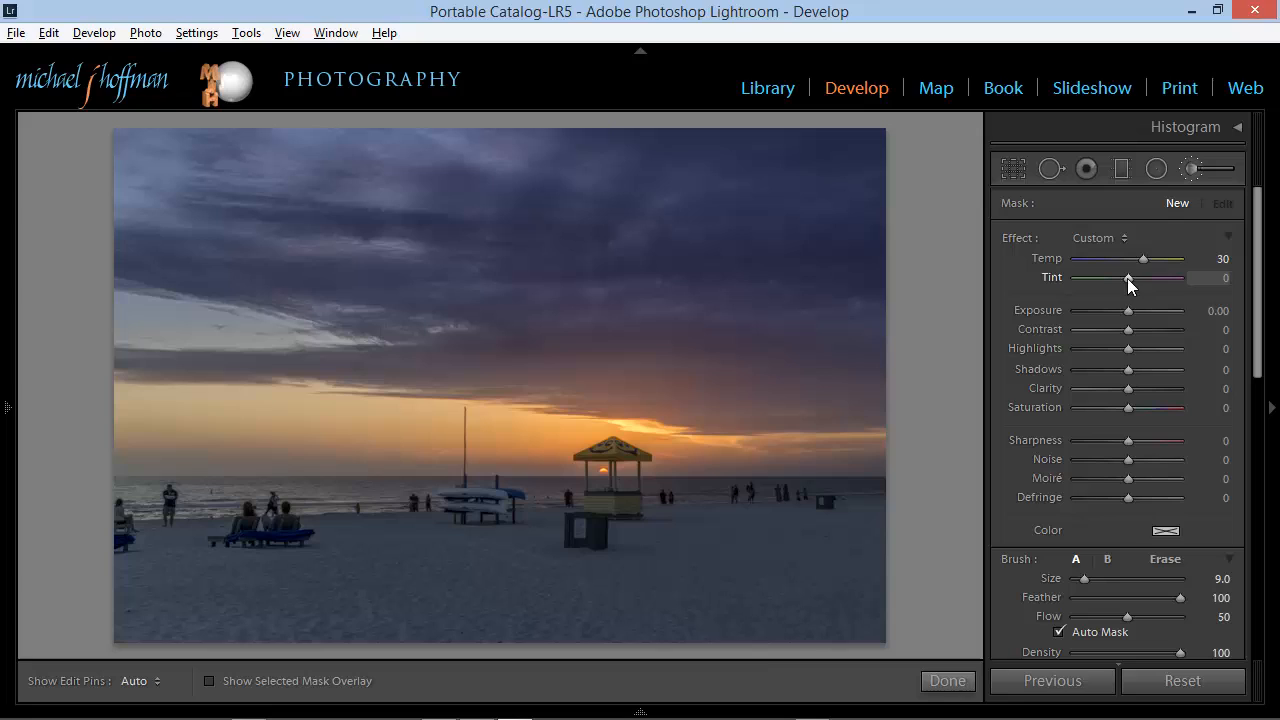
{"action": "left_click_drag", "start_coordinate": [1128, 278], "coordinate": [1160, 278]}
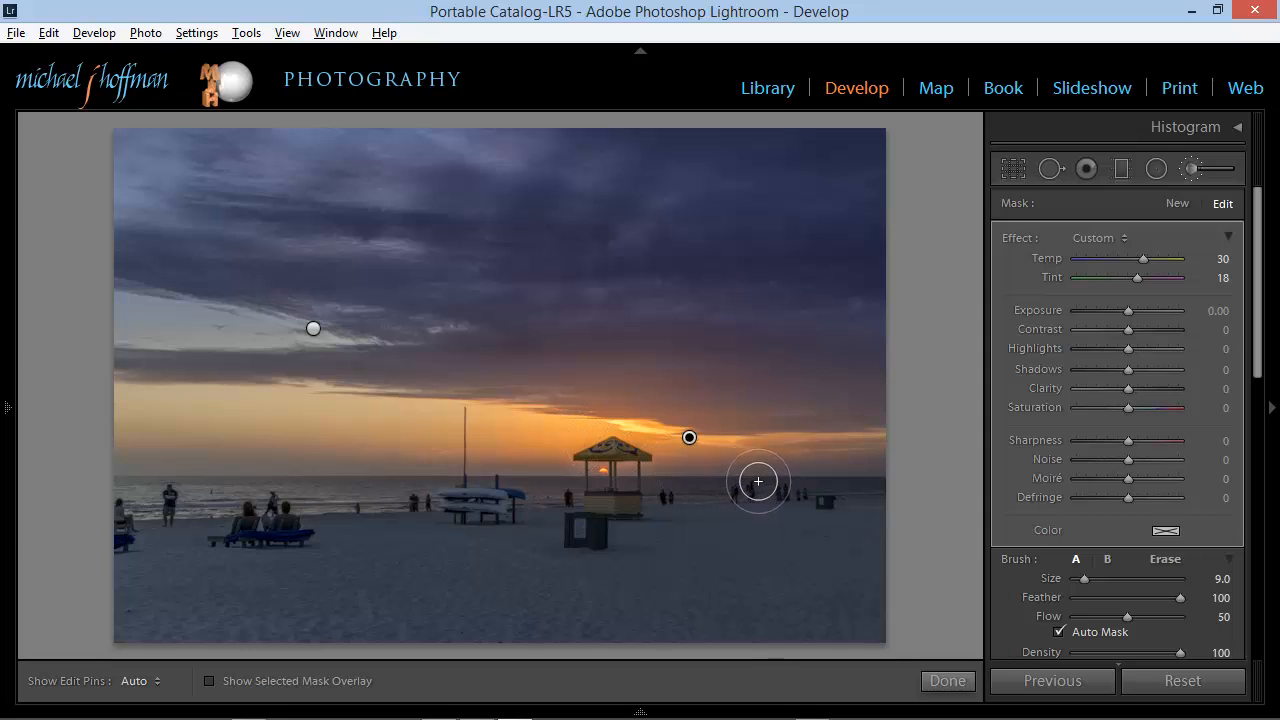
{"action": "mouse_move", "coordinate": [796, 468]}
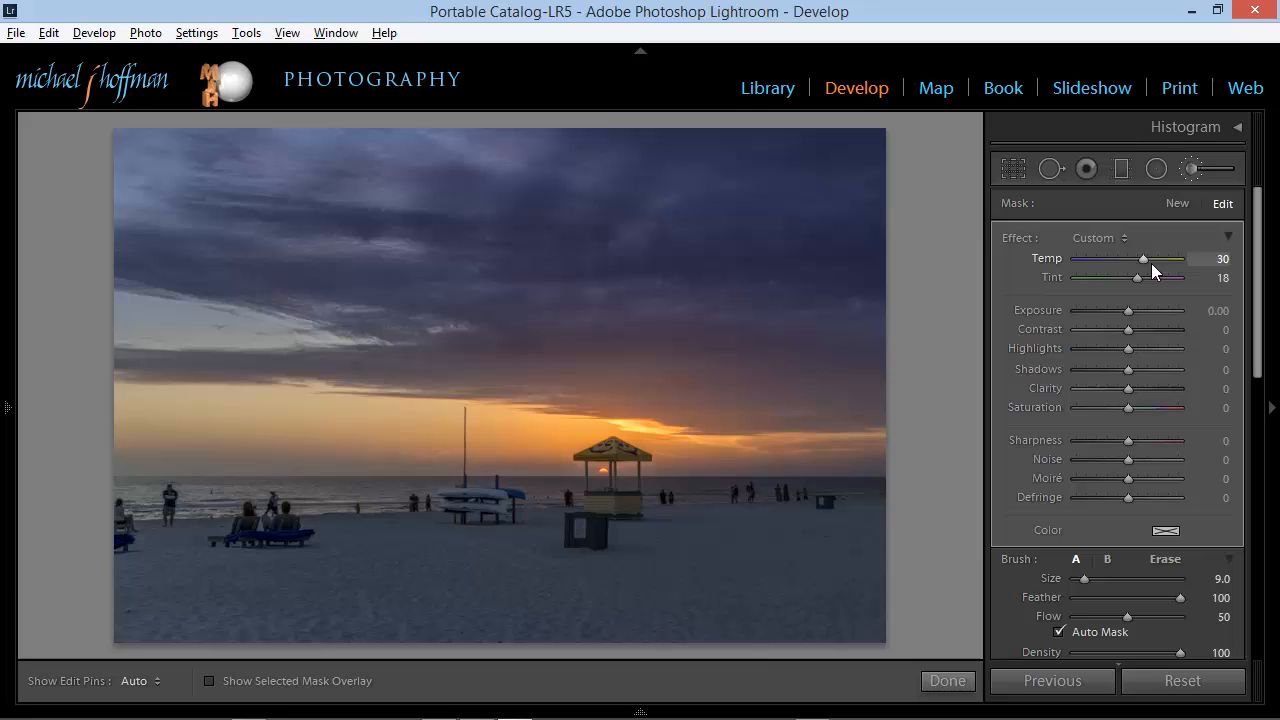
{"action": "mouse_move", "coordinate": [1122, 258]}
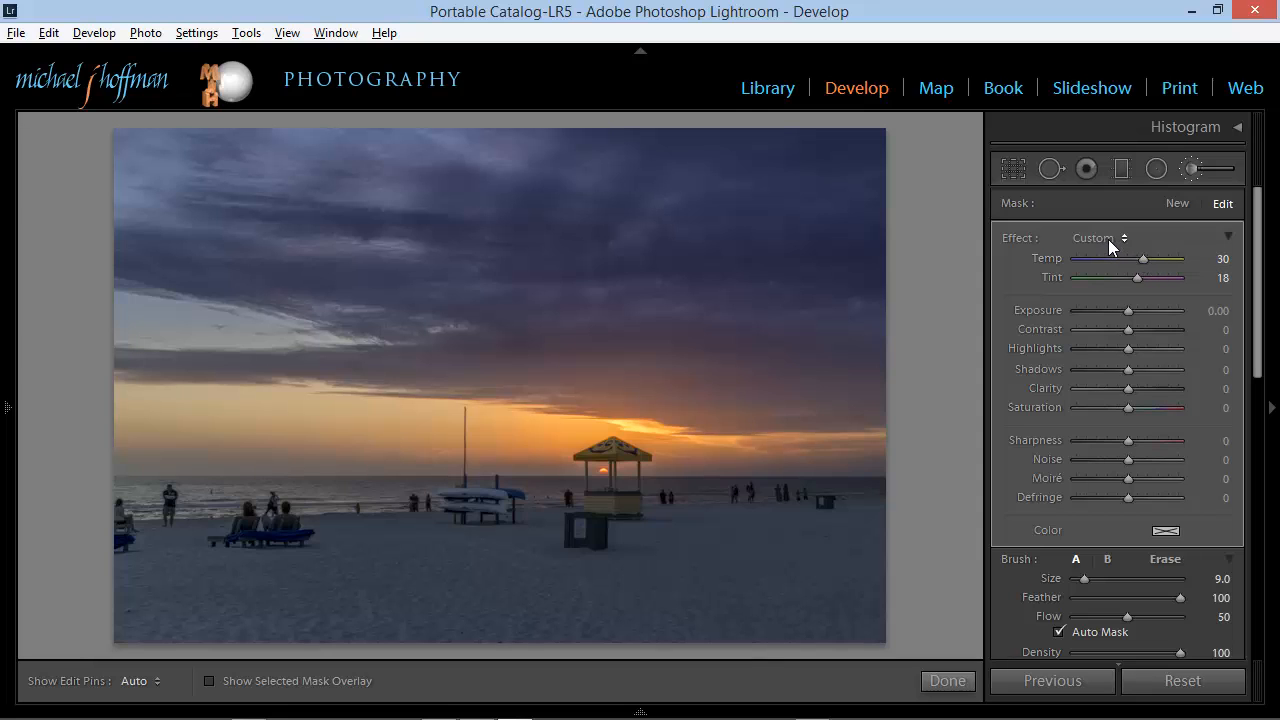
Save the current settings as a new preset 'Sunset', start a new mask and select Sunset.
{"action": "left_click", "coordinate": [1098, 236]}
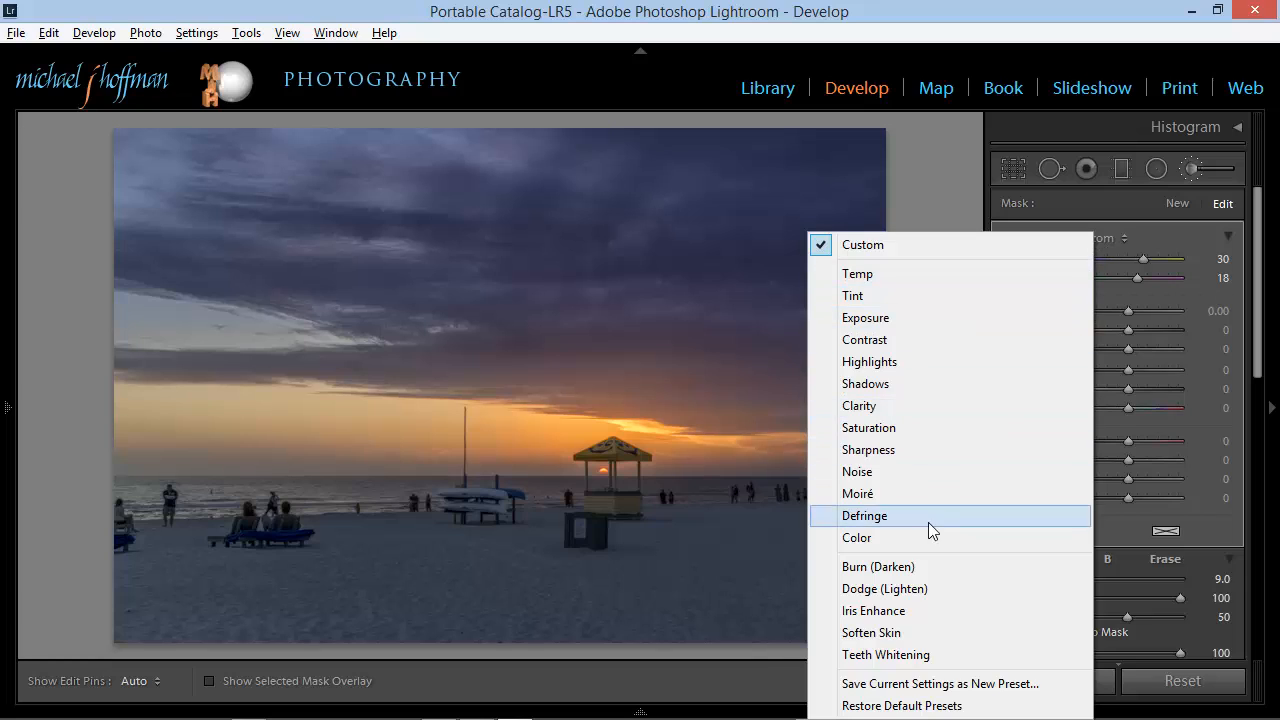
{"action": "mouse_move", "coordinate": [890, 684]}
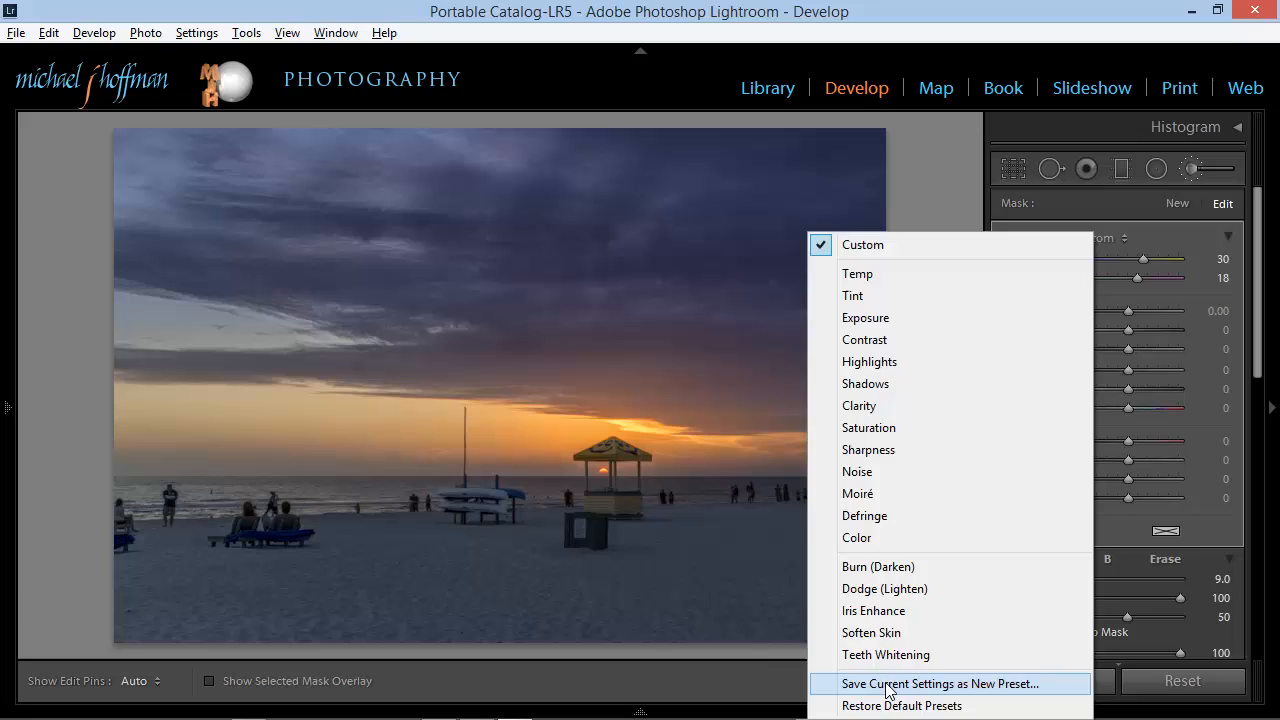
{"action": "left_click", "coordinate": [938, 684]}
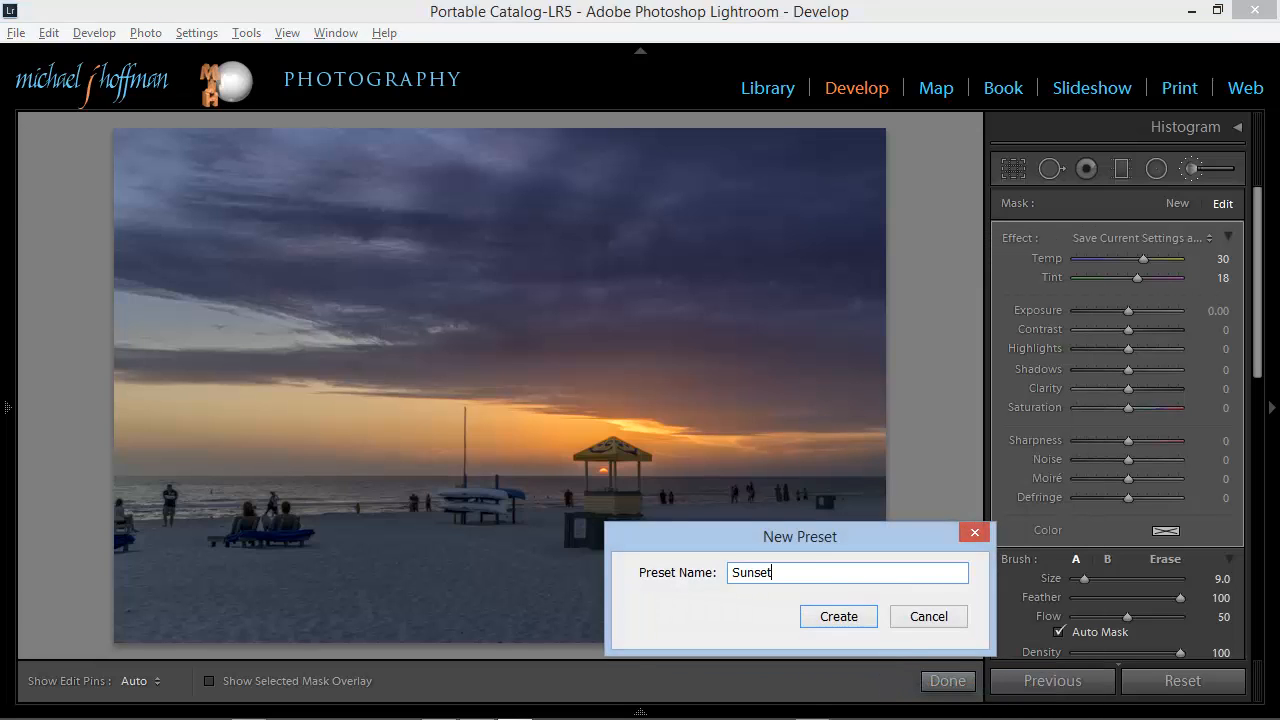
{"action": "left_click", "coordinate": [838, 616]}
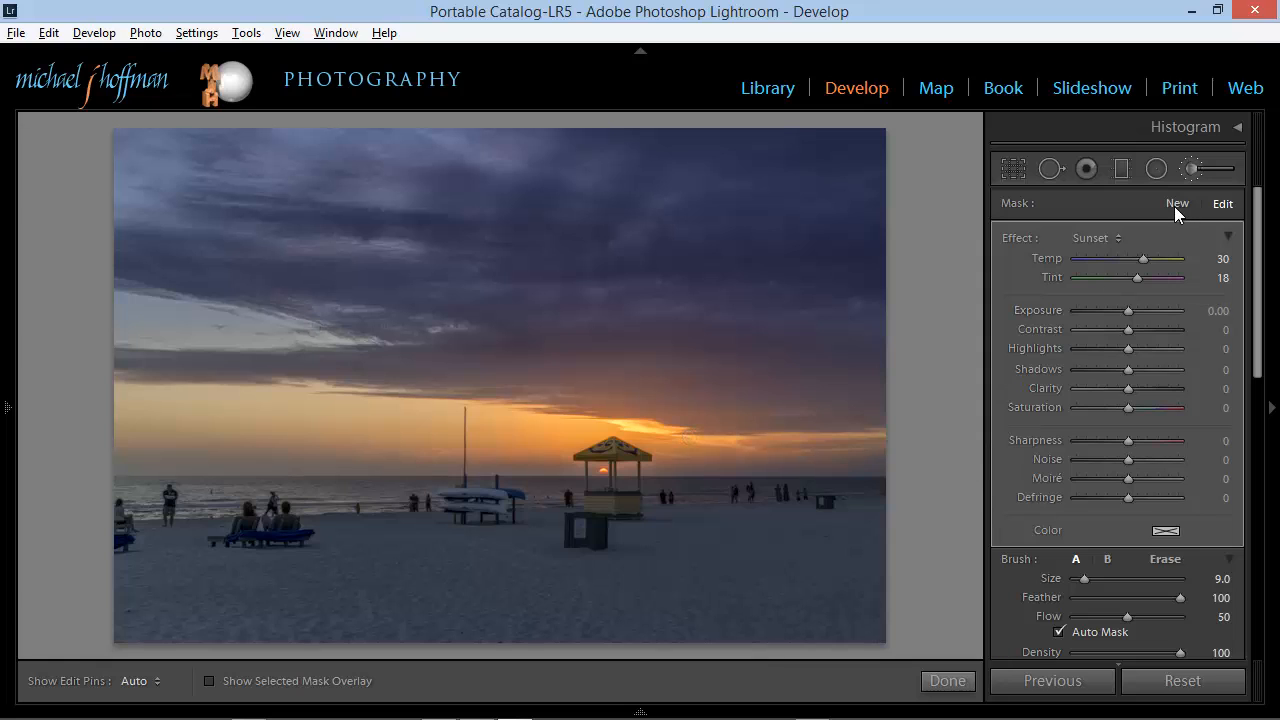
{"action": "left_click", "coordinate": [1110, 238]}
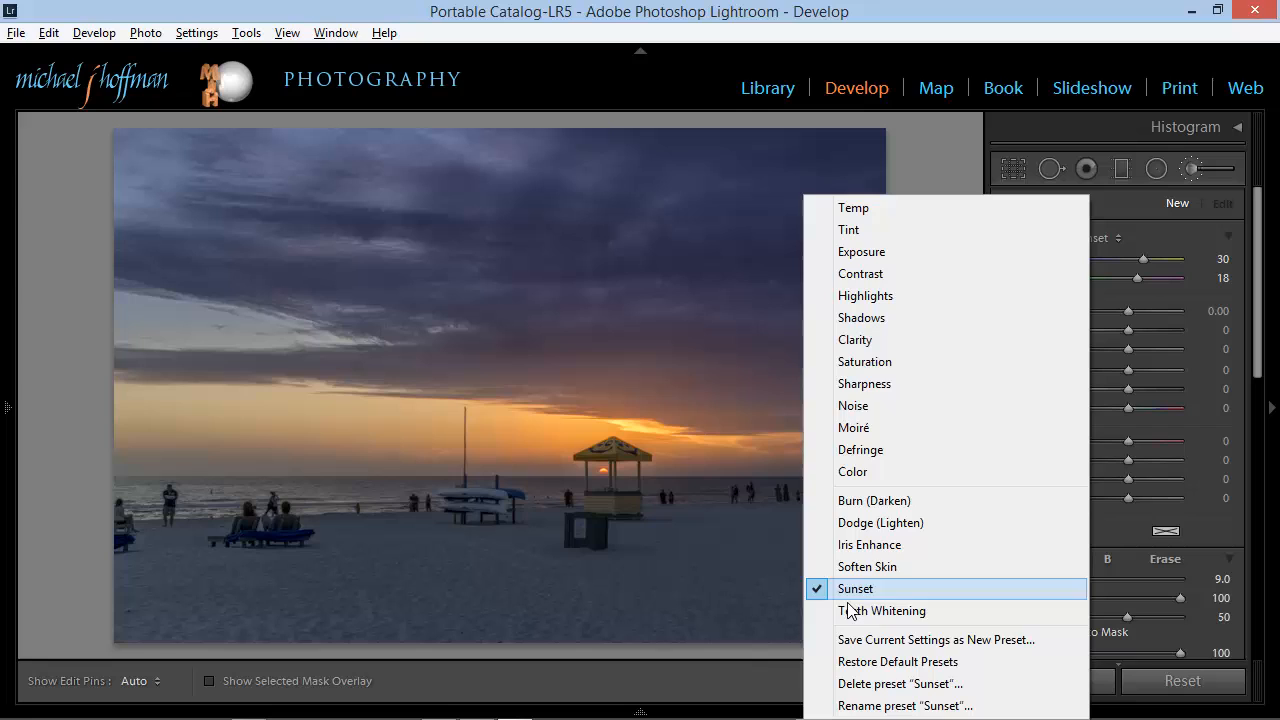
{"action": "left_click", "coordinate": [856, 588]}
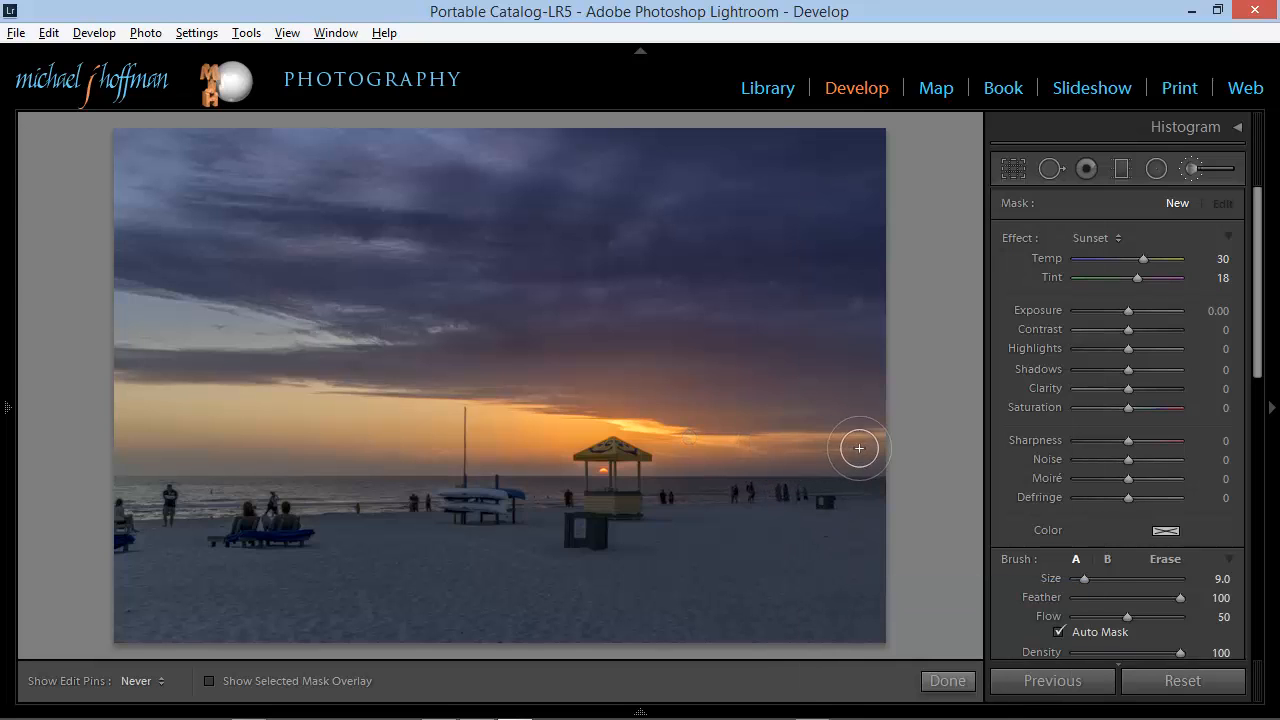
{"action": "mouse_move", "coordinate": [808, 418]}
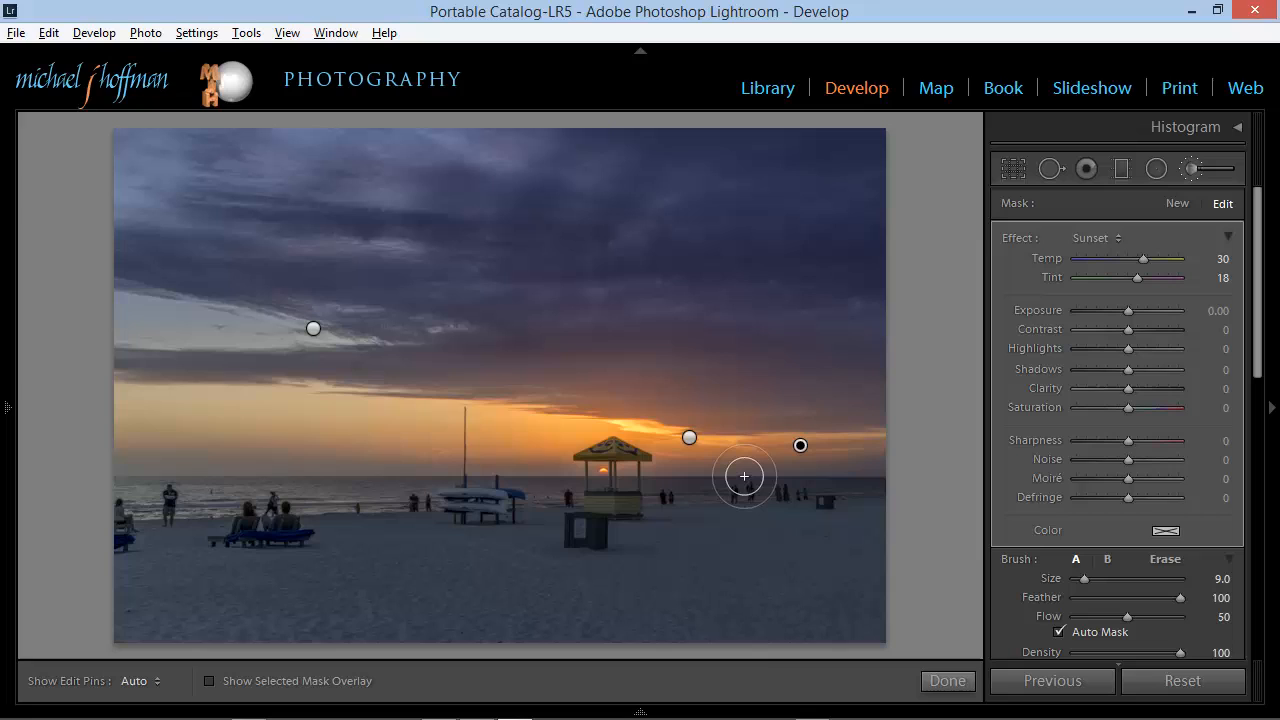
{"action": "mouse_move", "coordinate": [888, 470]}
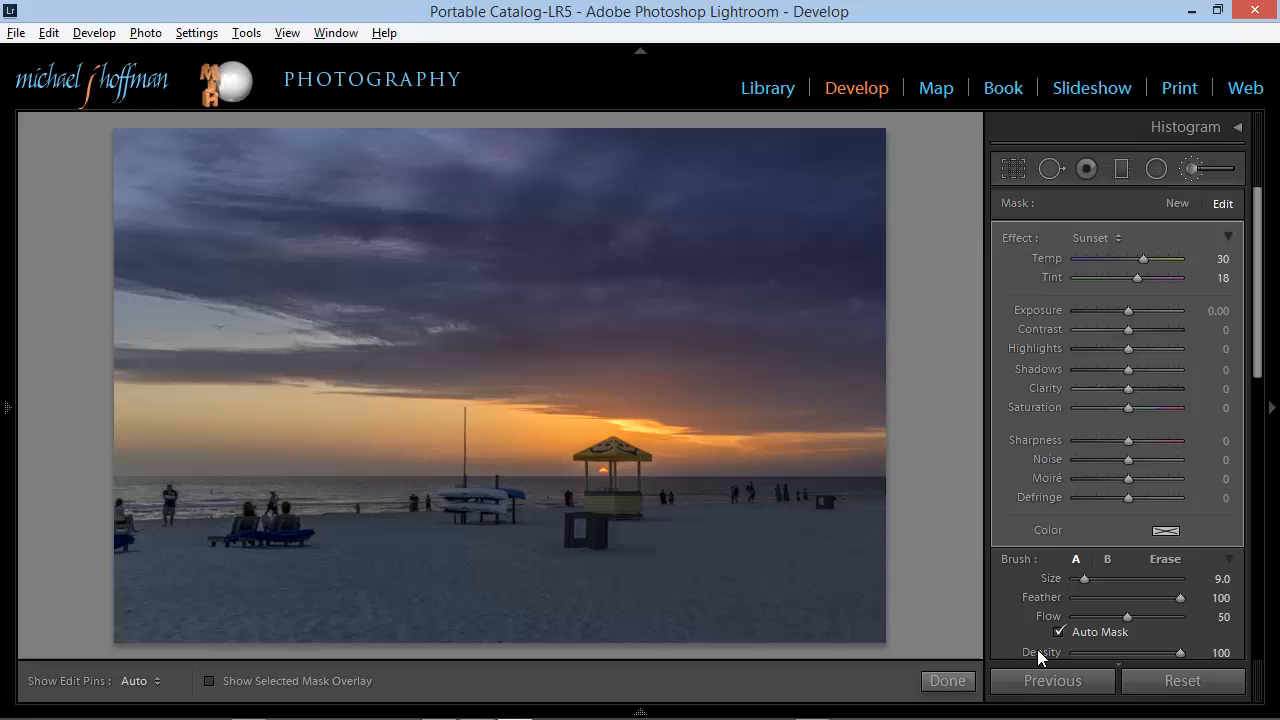
{"action": "mouse_move", "coordinate": [1132, 638]}
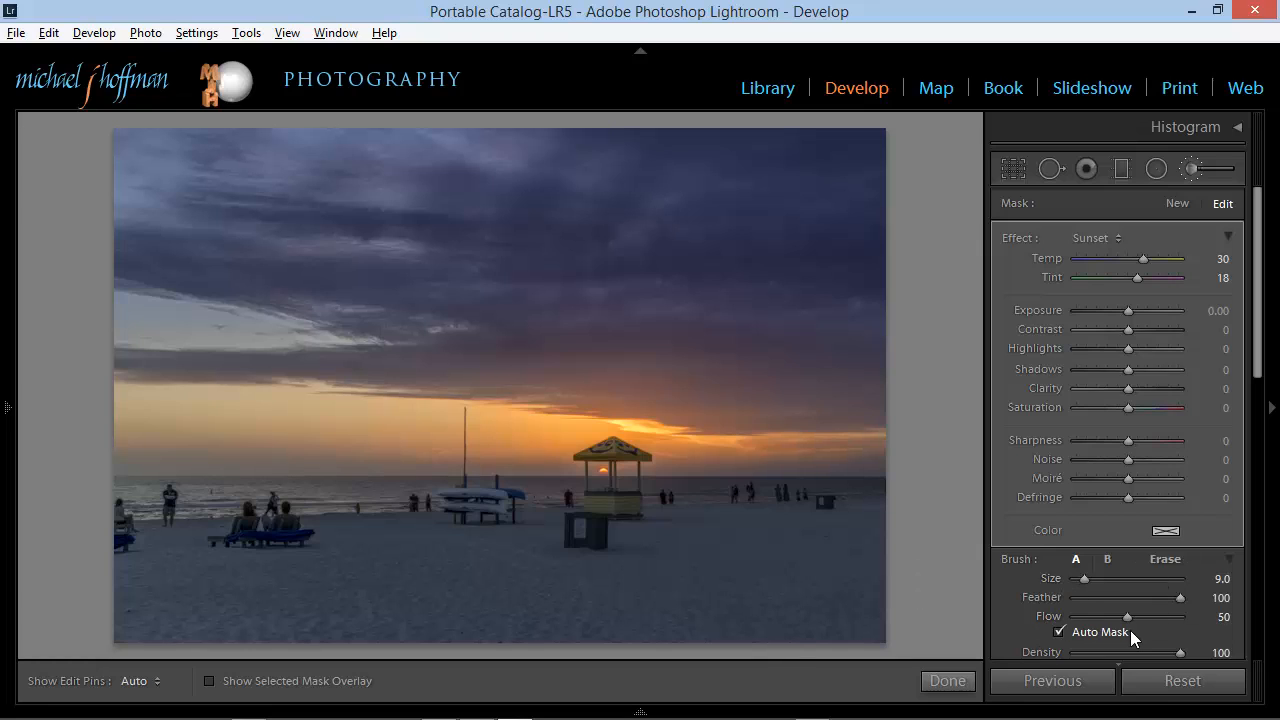
{"action": "mouse_move", "coordinate": [1136, 638]}
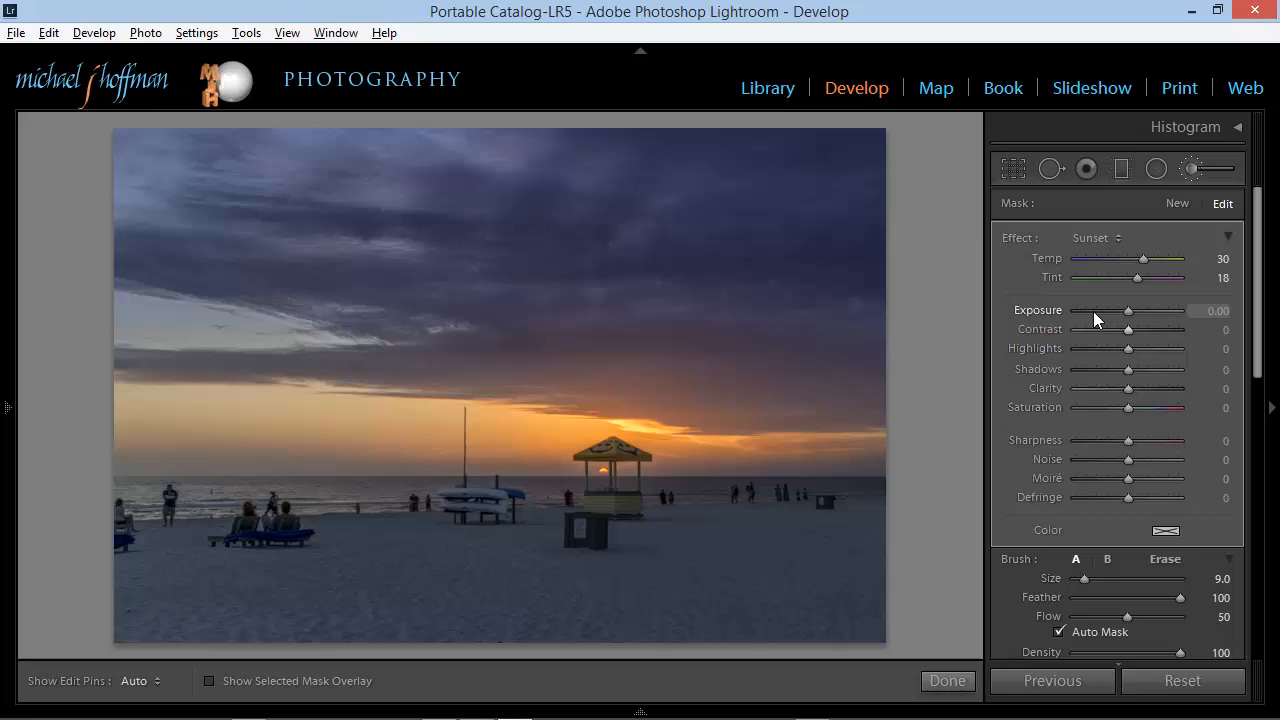
{"action": "mouse_move", "coordinate": [1080, 290]}
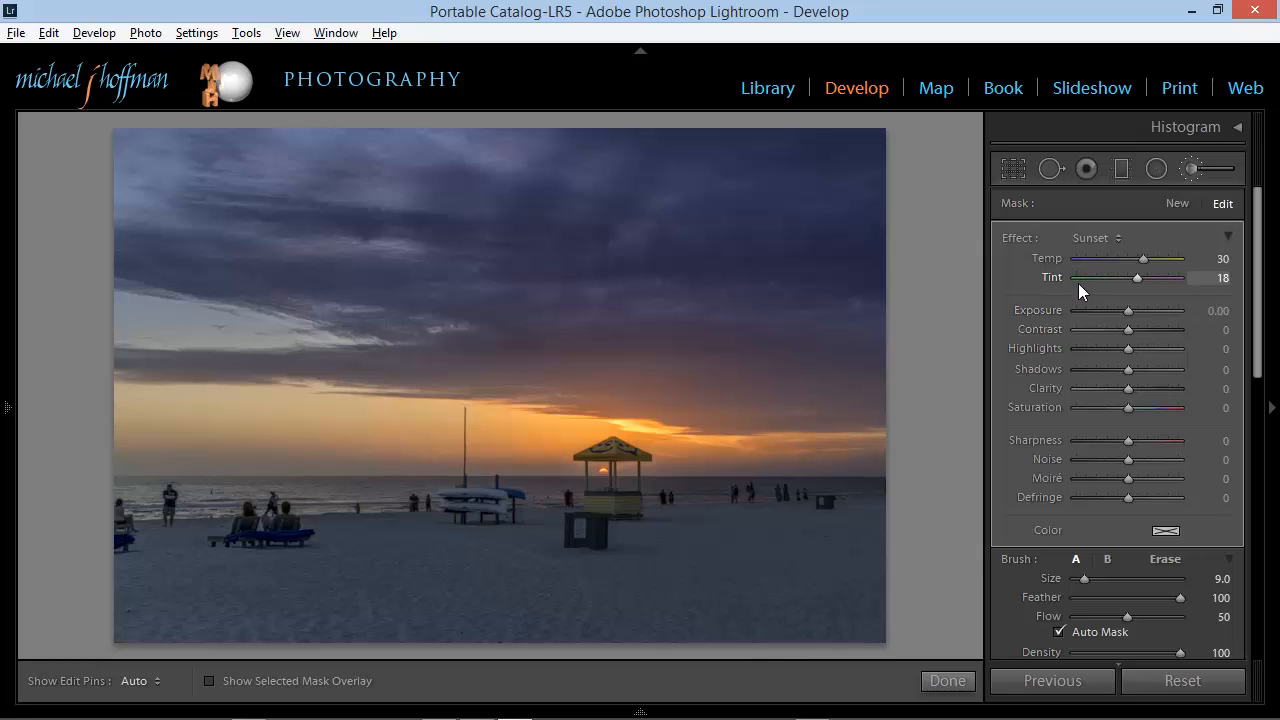
Paint the Sunset brush effect along the glowing horizon of the beach photo.
{"action": "left_click", "coordinate": [764, 432]}
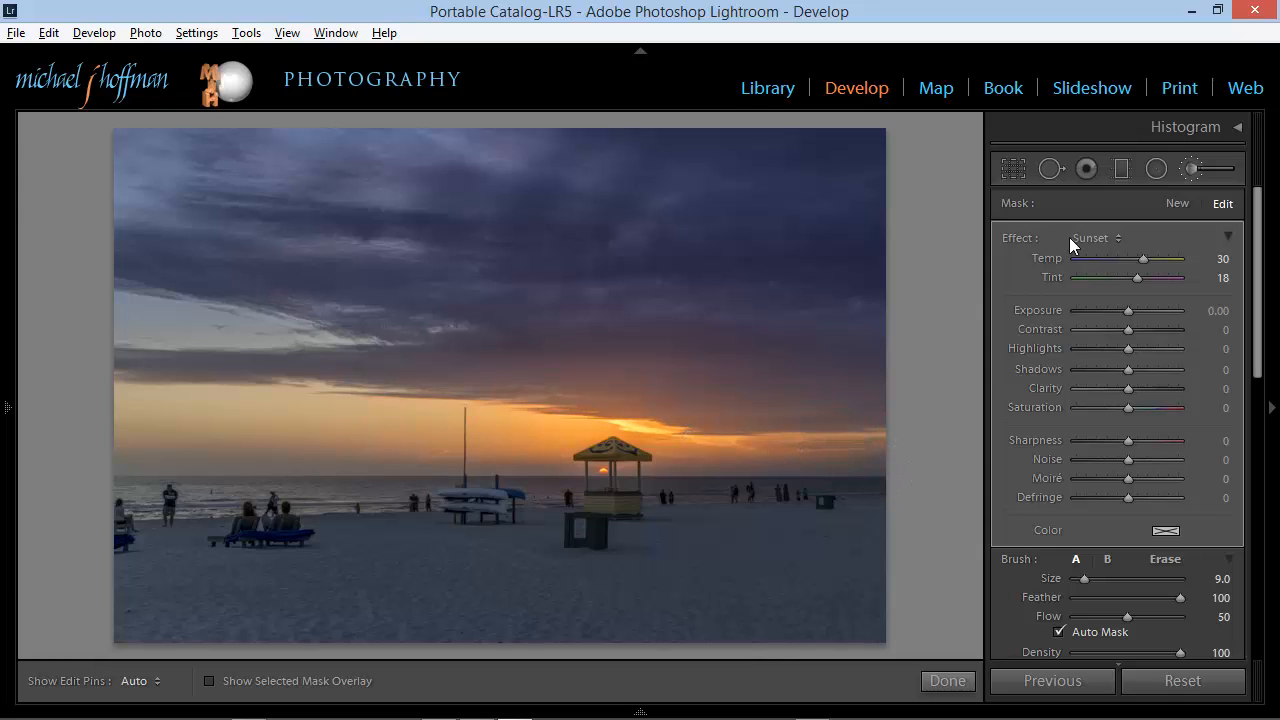
{"action": "left_click", "coordinate": [1096, 238]}
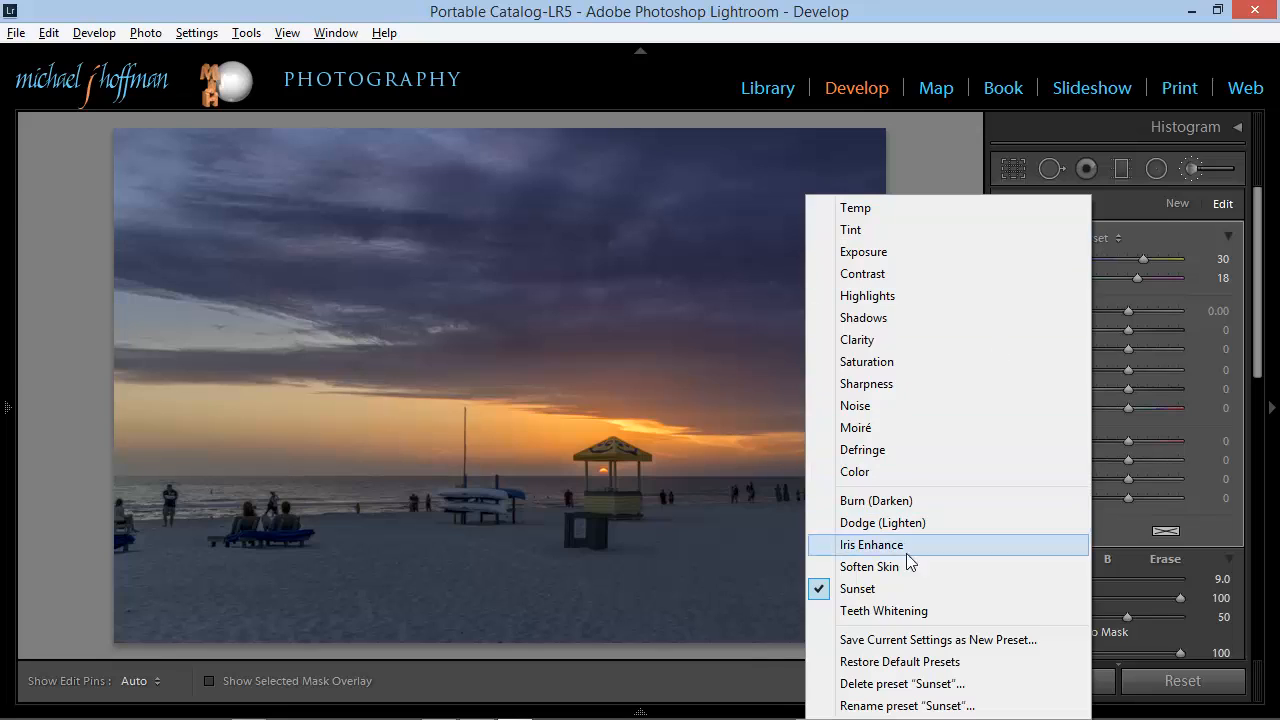
{"action": "mouse_move", "coordinate": [884, 610]}
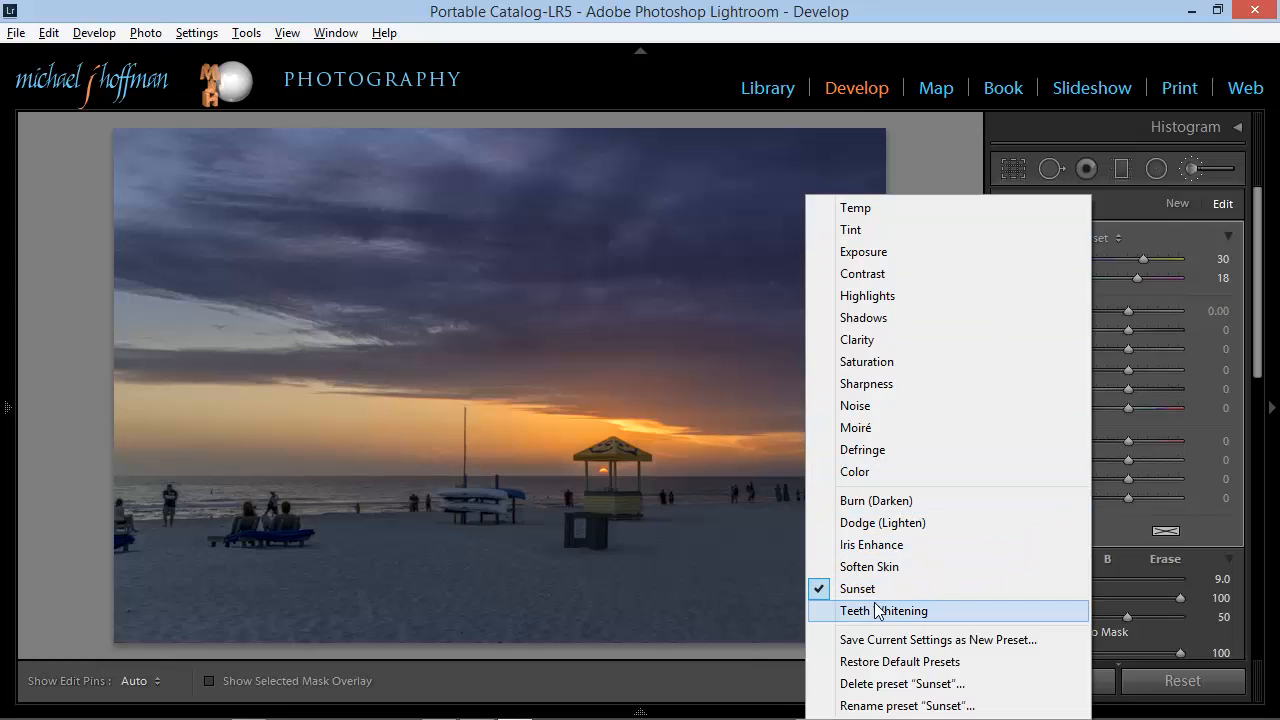
{"action": "mouse_move", "coordinate": [878, 684]}
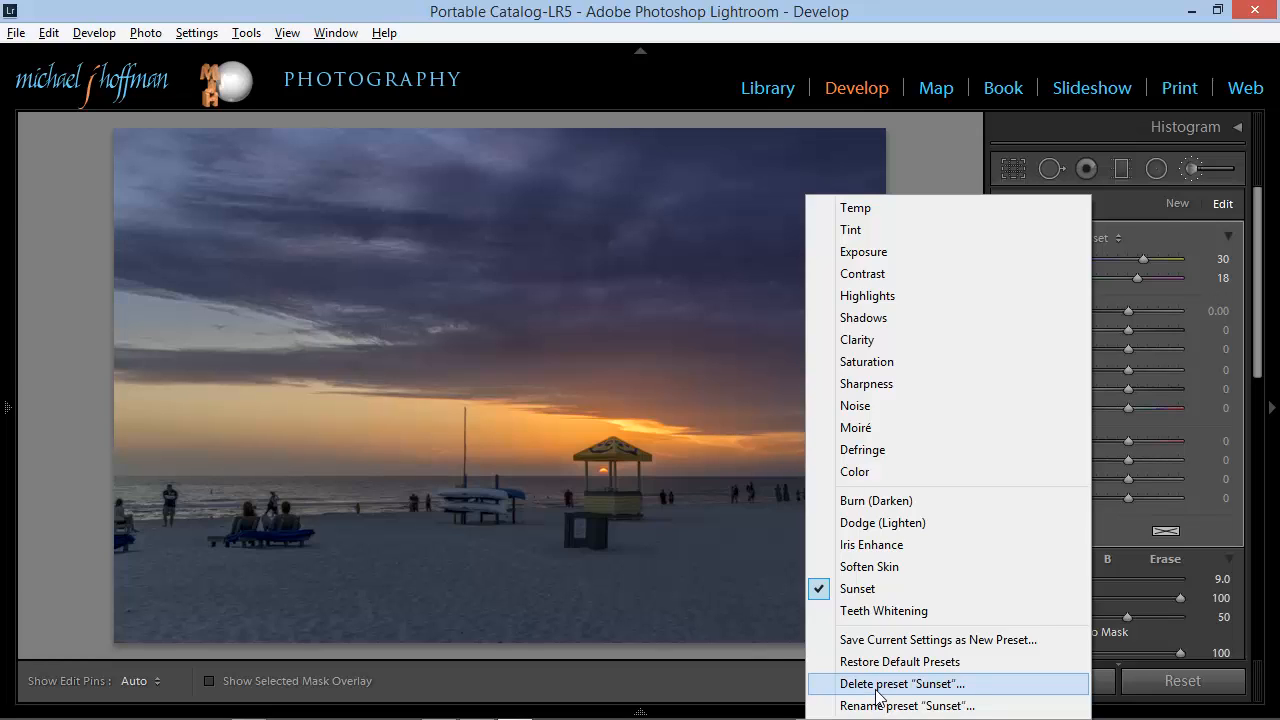
{"action": "mouse_move", "coordinate": [880, 704]}
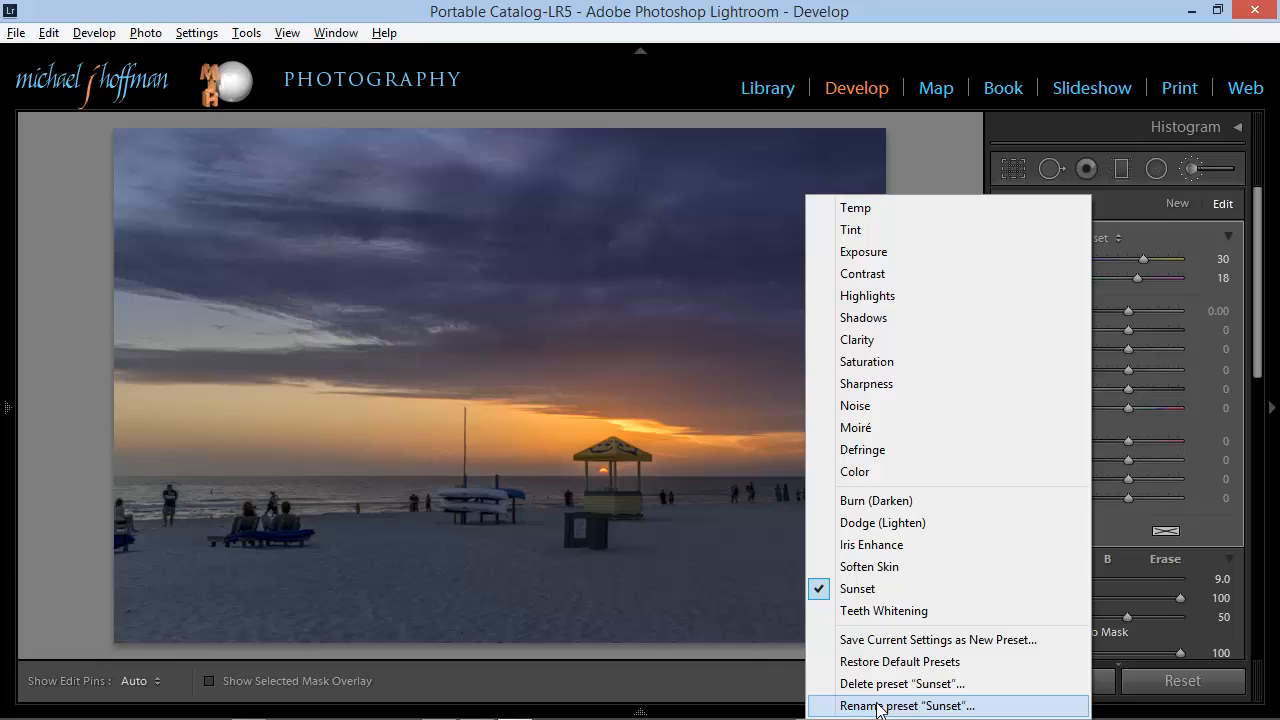
{"action": "mouse_move", "coordinate": [856, 404]}
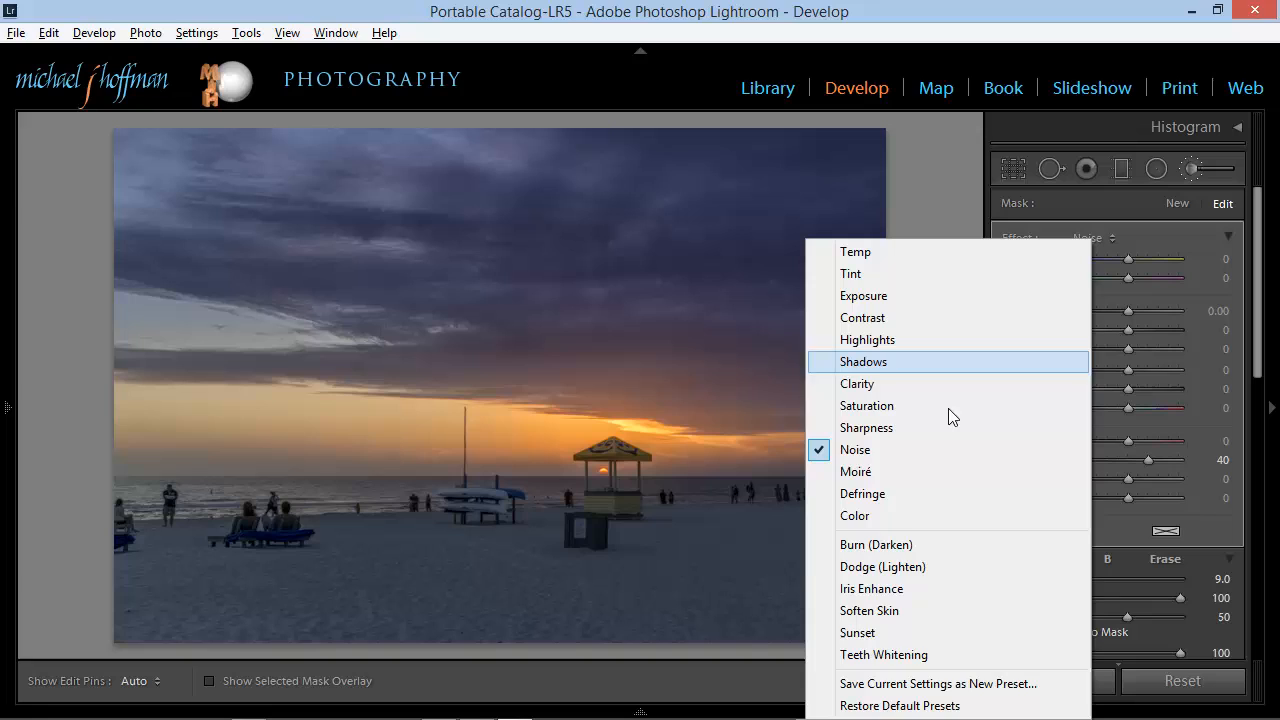
{"action": "mouse_move", "coordinate": [862, 492]}
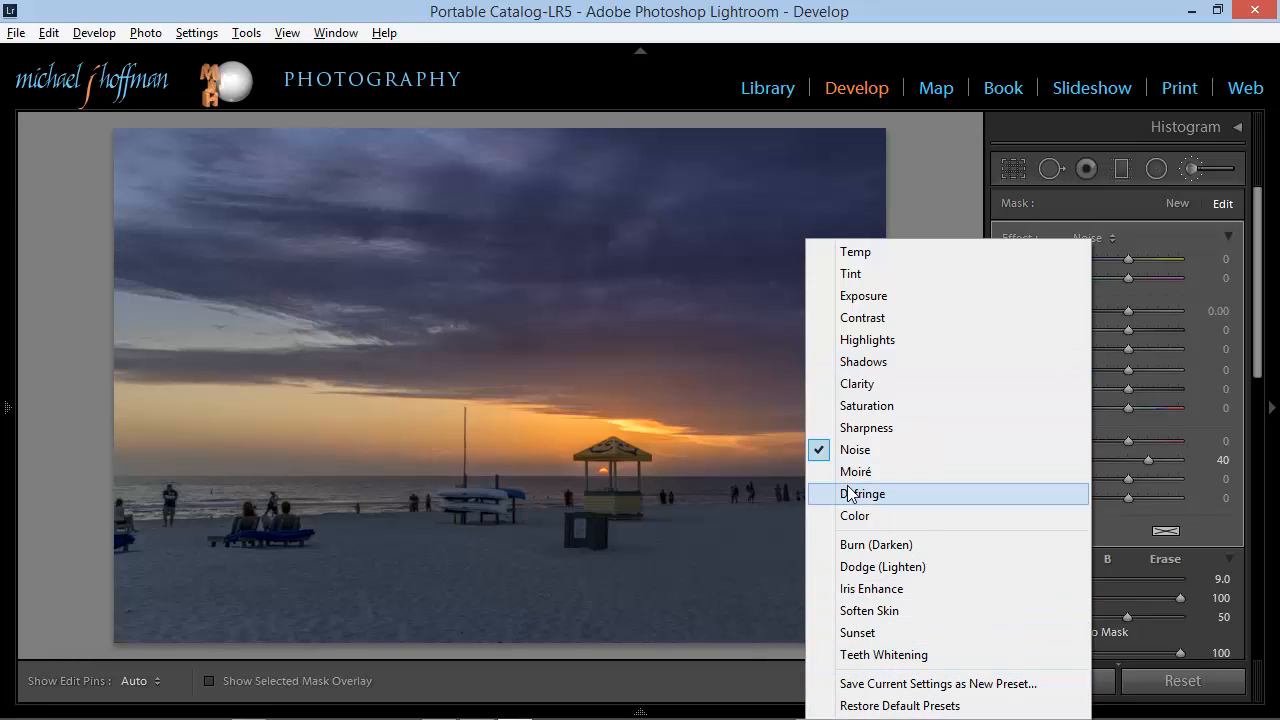
{"action": "mouse_move", "coordinate": [856, 516]}
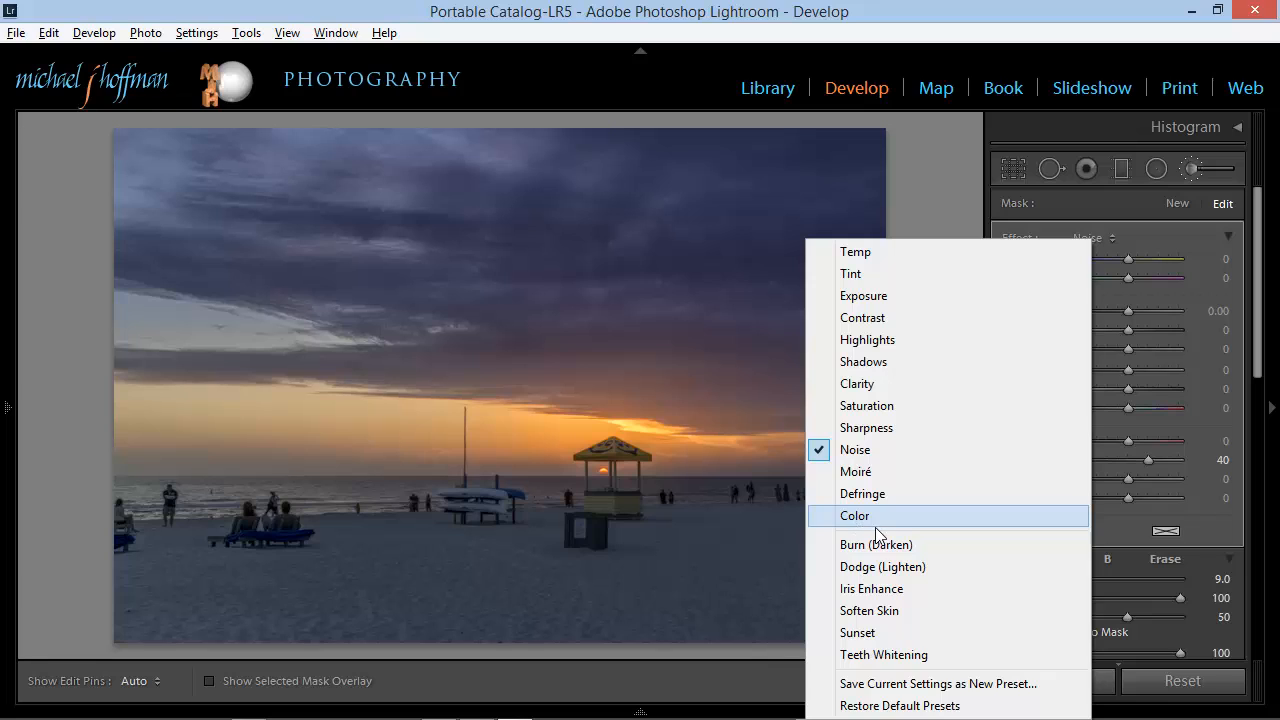
{"action": "mouse_move", "coordinate": [884, 654]}
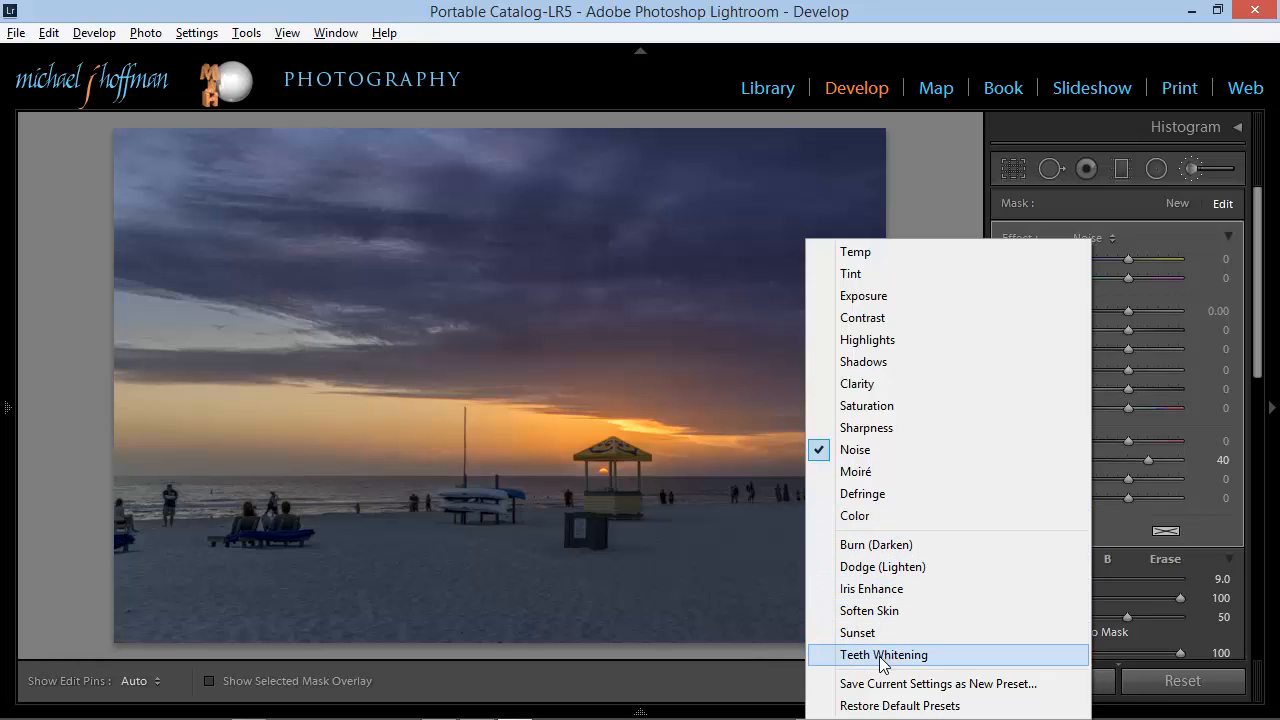
{"action": "left_click", "coordinate": [884, 654]}
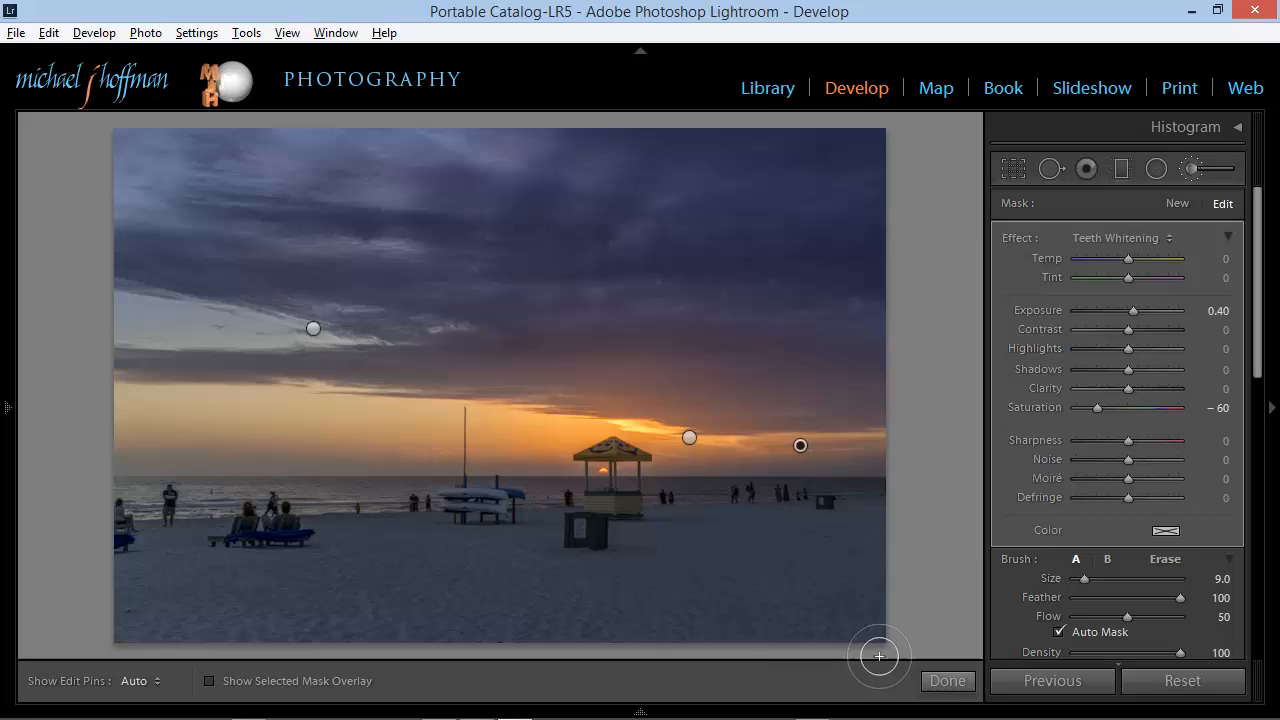
{"action": "left_click", "coordinate": [1116, 236]}
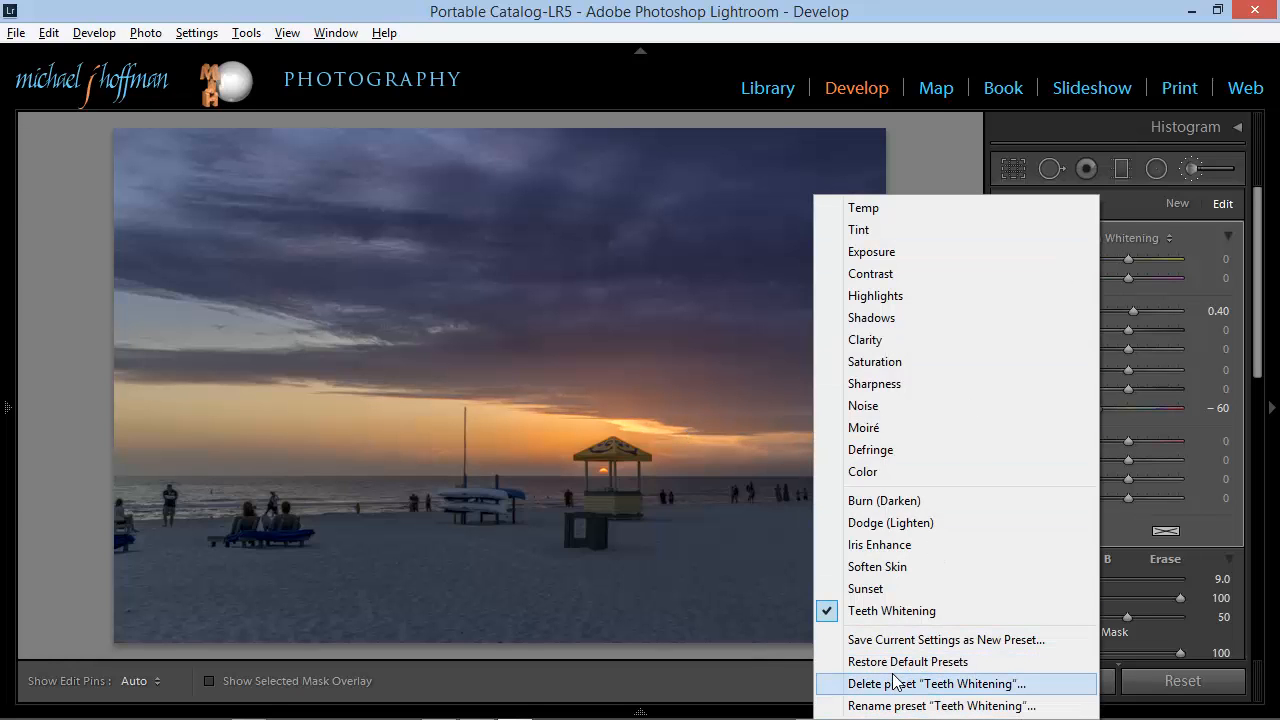
{"action": "mouse_move", "coordinate": [864, 588]}
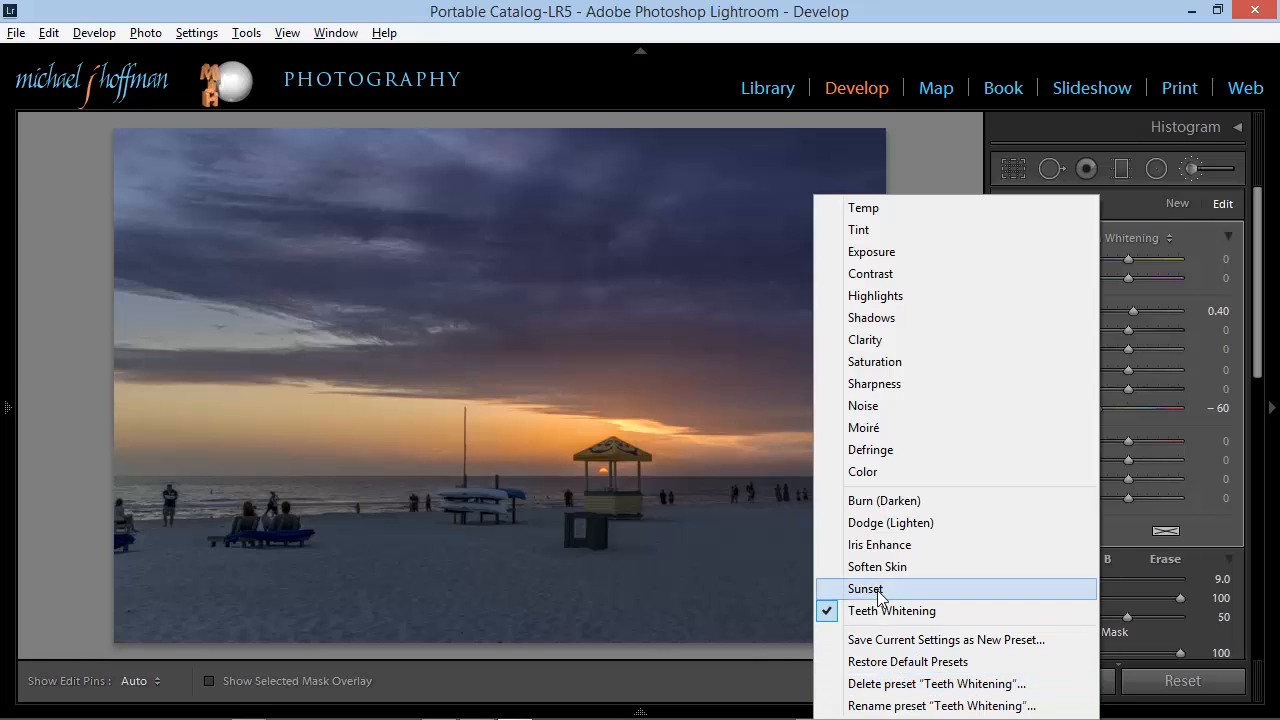
{"action": "left_click", "coordinate": [866, 588]}
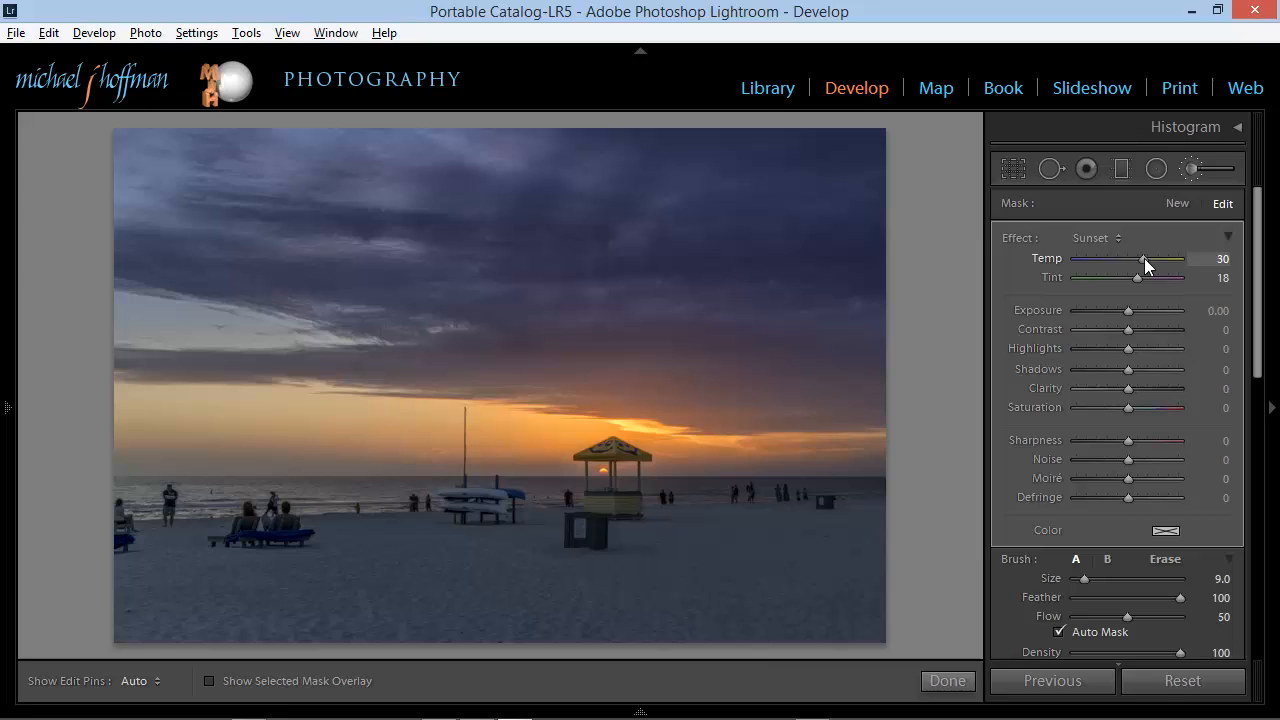
Raise the Sunset effect Temp from 30 to 40 and update the Sunset preset.
{"action": "left_click_drag", "start_coordinate": [1144, 258], "coordinate": [1156, 258]}
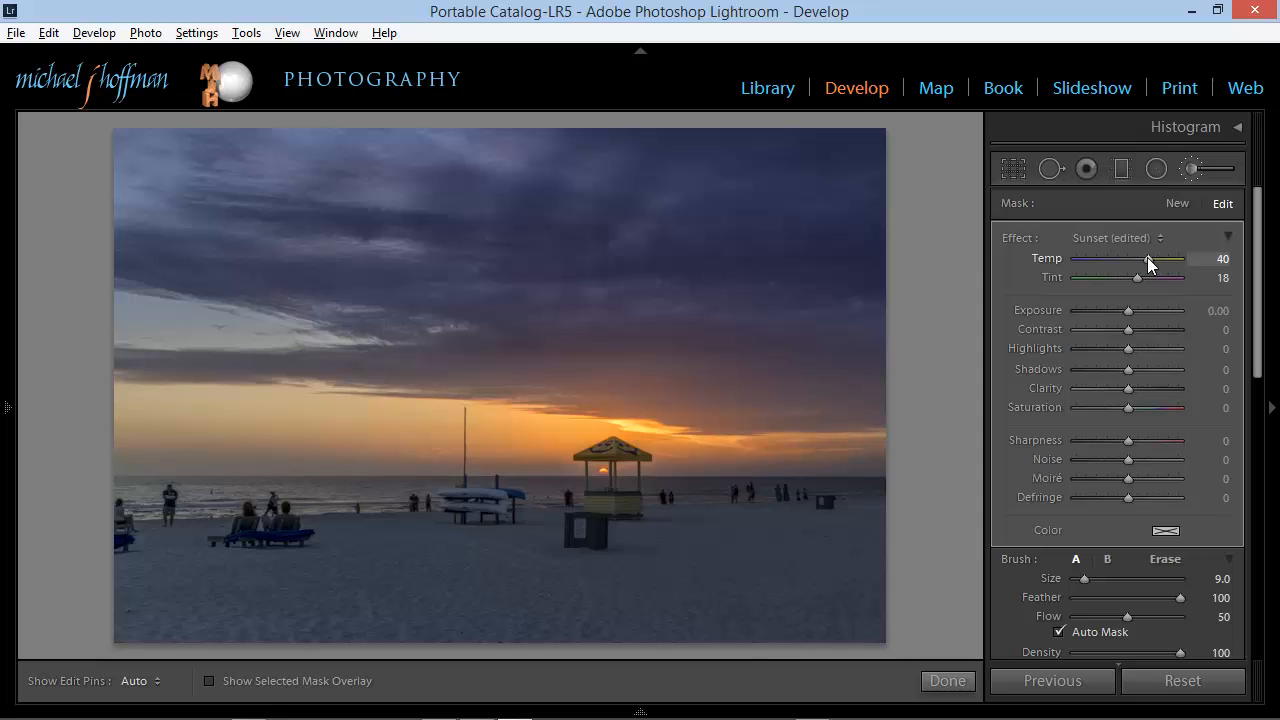
{"action": "left_click", "coordinate": [1128, 236]}
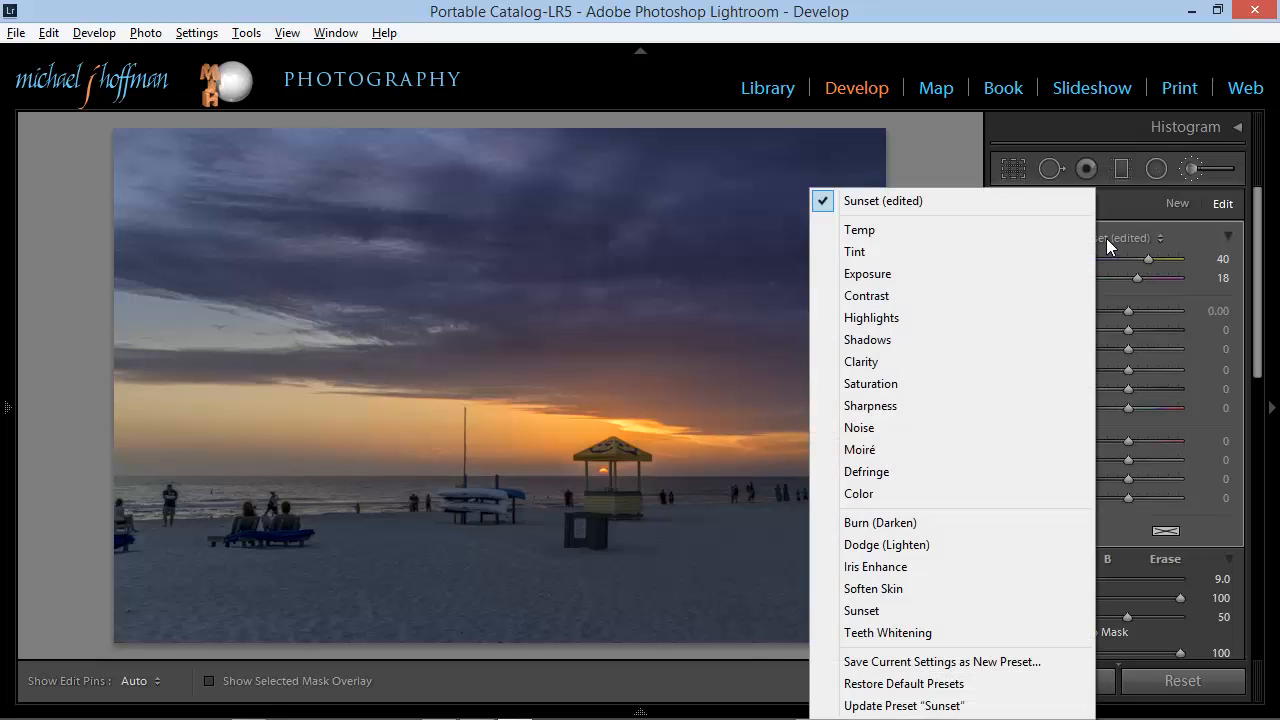
{"action": "mouse_move", "coordinate": [904, 706]}
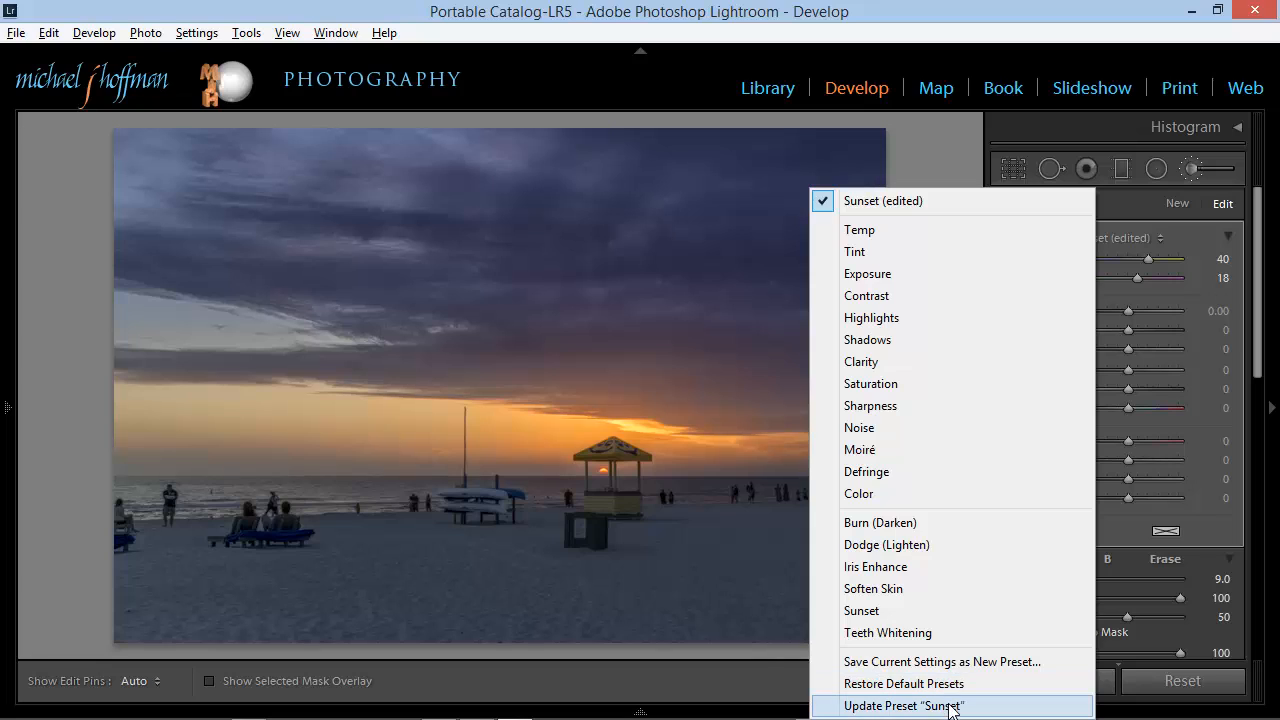